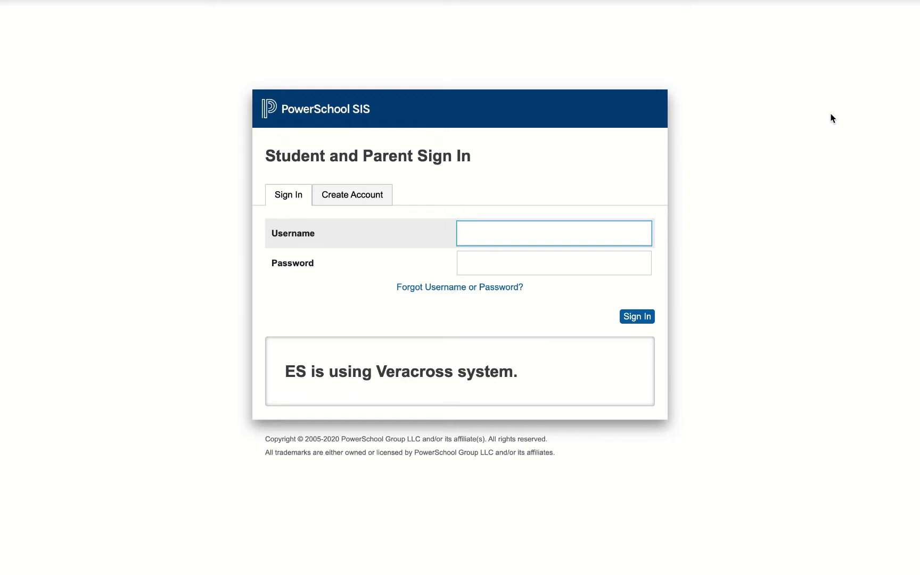
mouse_move(819, 120)
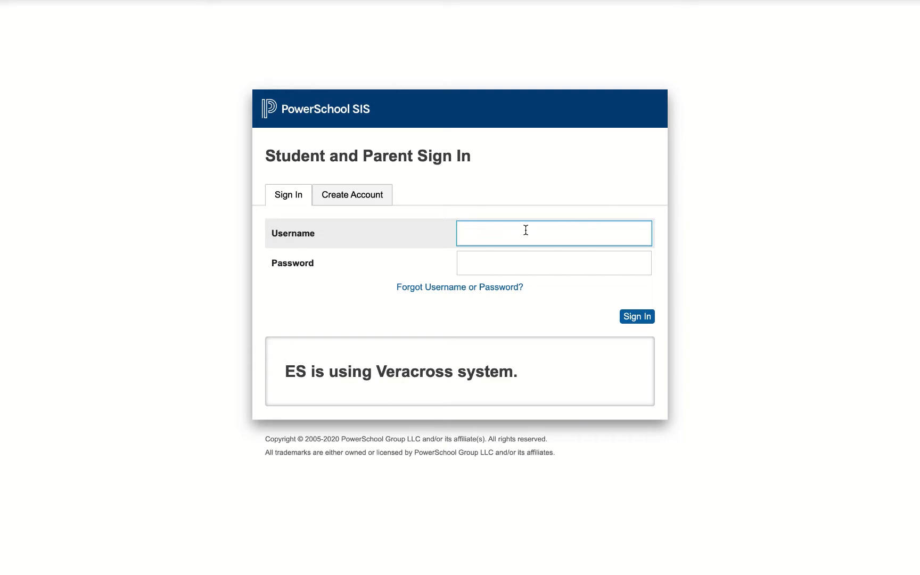
mouse_move(507, 264)
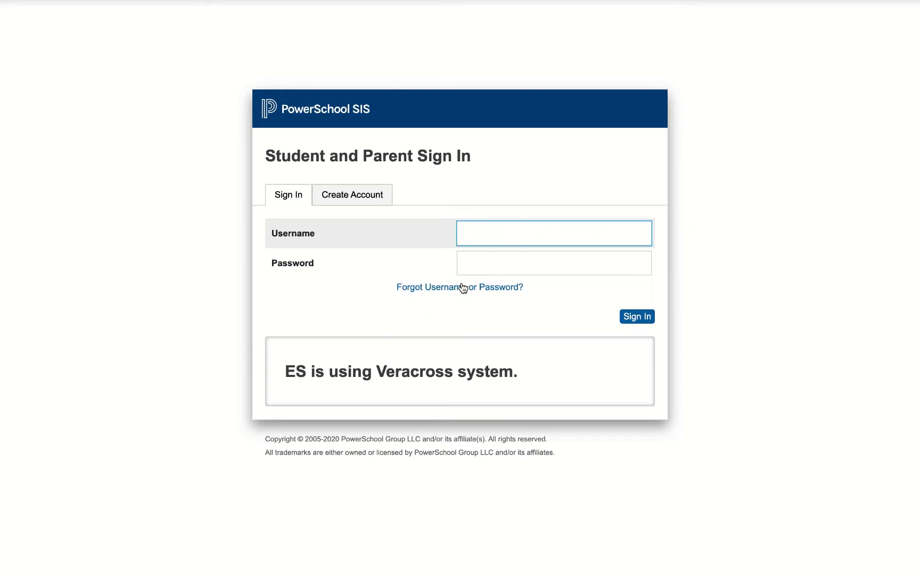
mouse_move(417, 310)
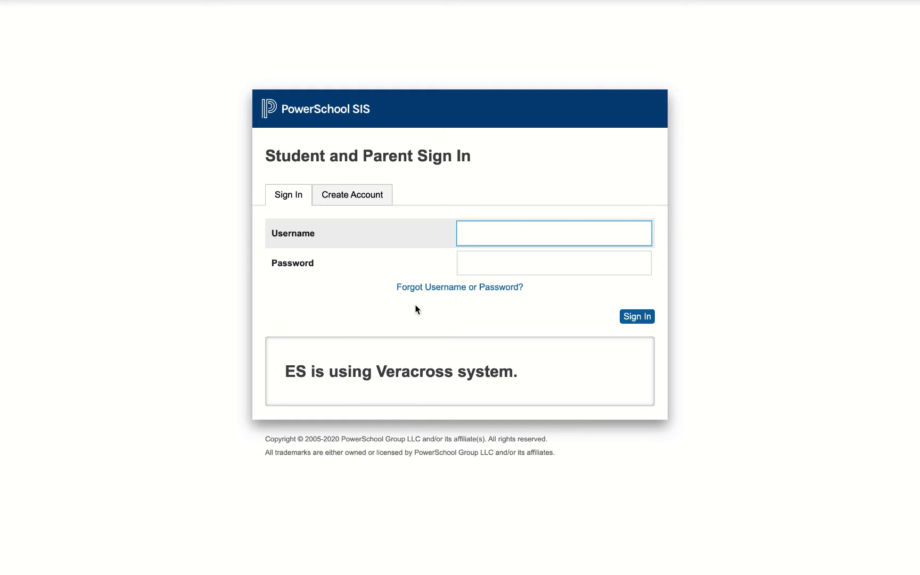
mouse_move(352, 198)
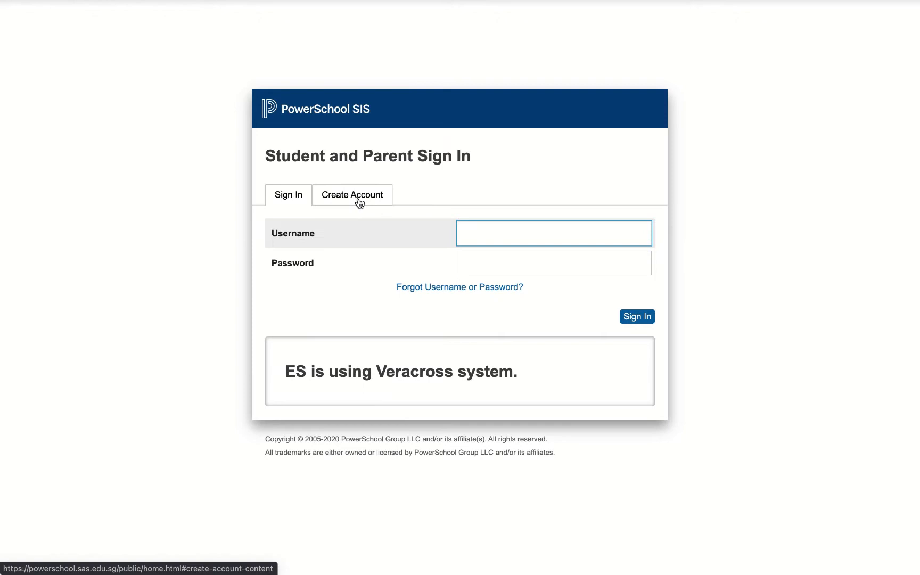
- Glance at Create Account, then enter username 'rayma' and the password on Sign In
left_click(353, 195)
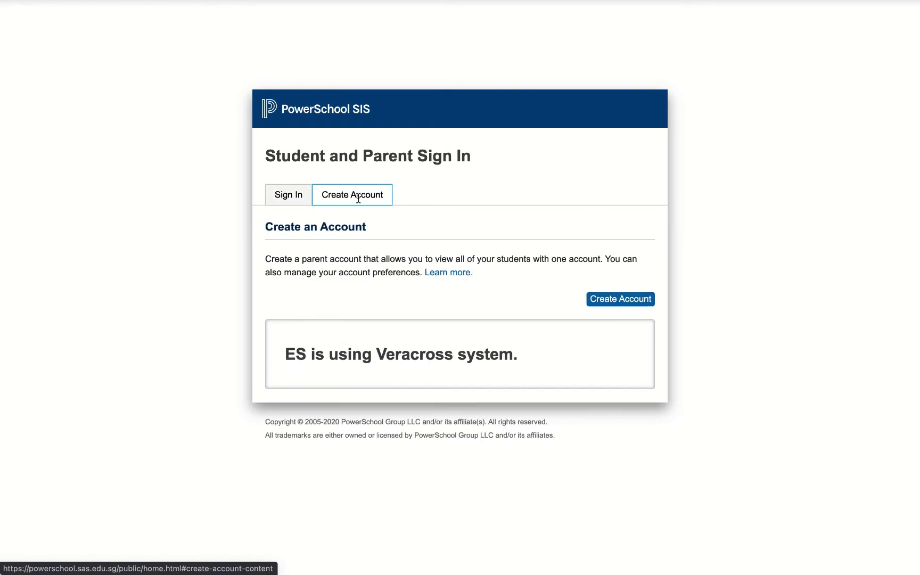
mouse_move(307, 205)
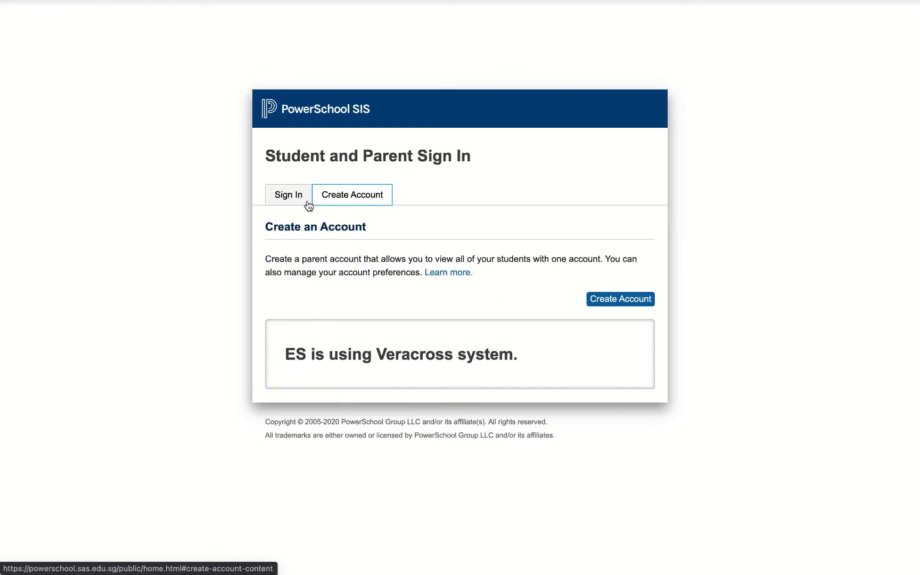
left_click(288, 194)
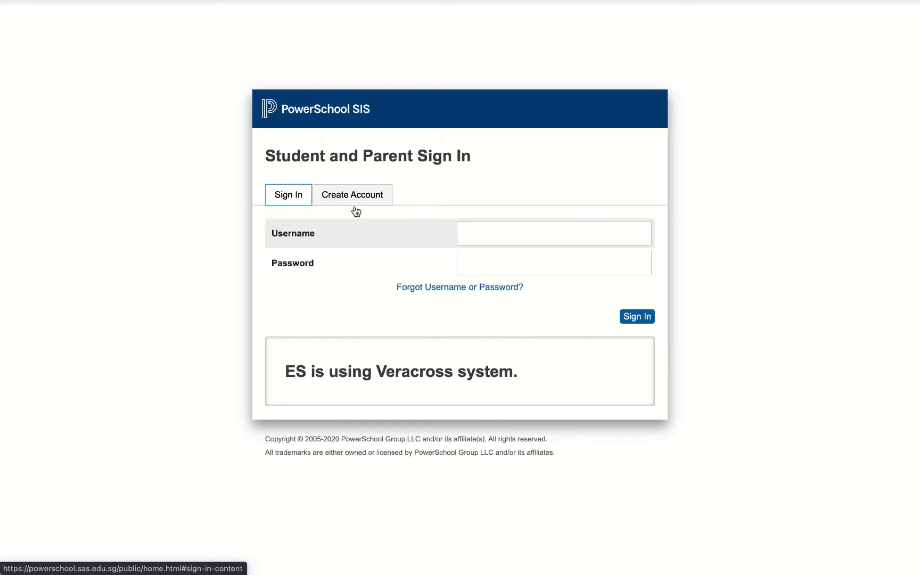
type("raymaakers")
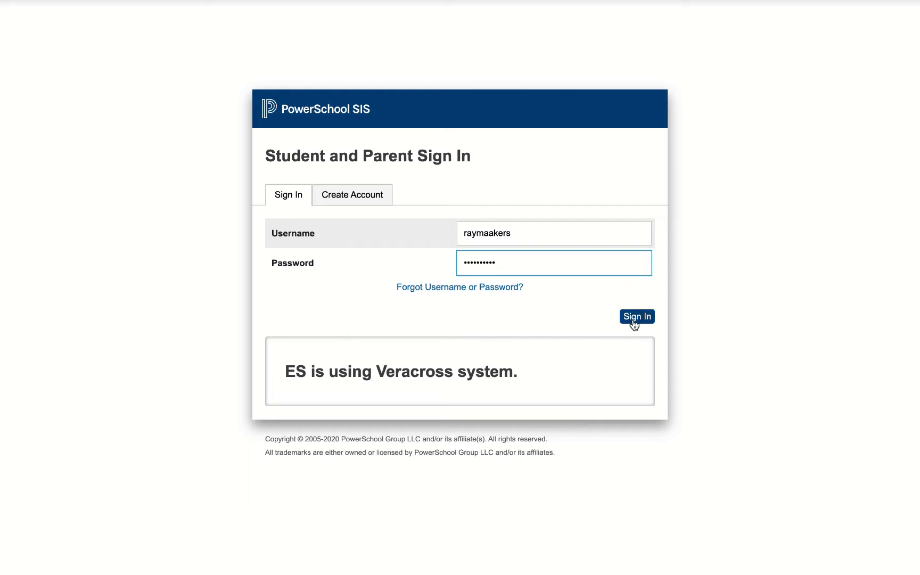
- Sign in to the parent portal with the entered credentials
left_click(637, 316)
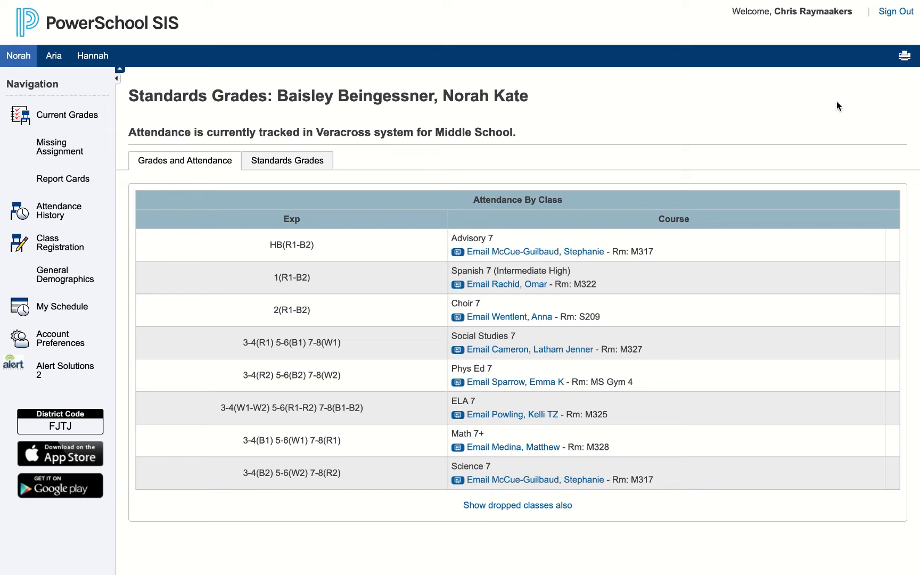
mouse_move(63, 40)
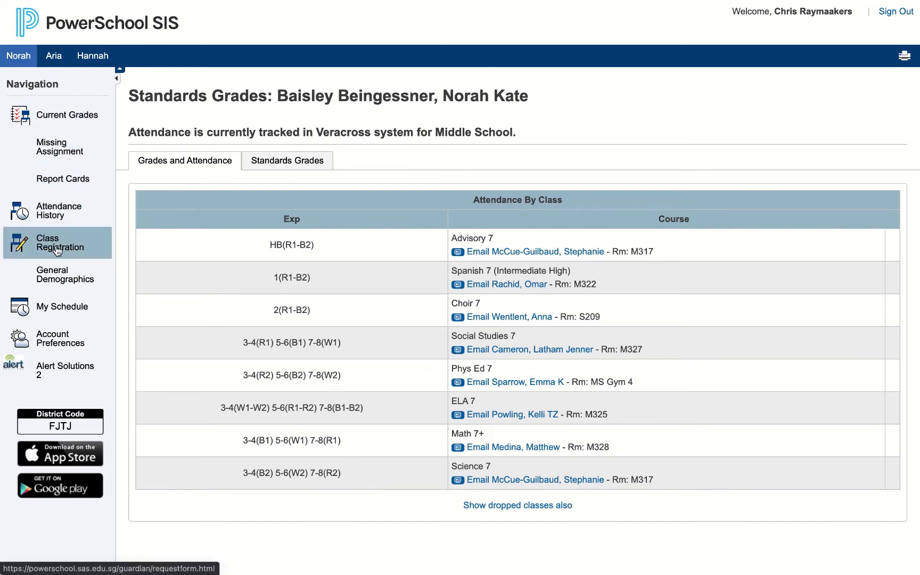
- Open Class Registration from the left Navigation panel
left_click(55, 242)
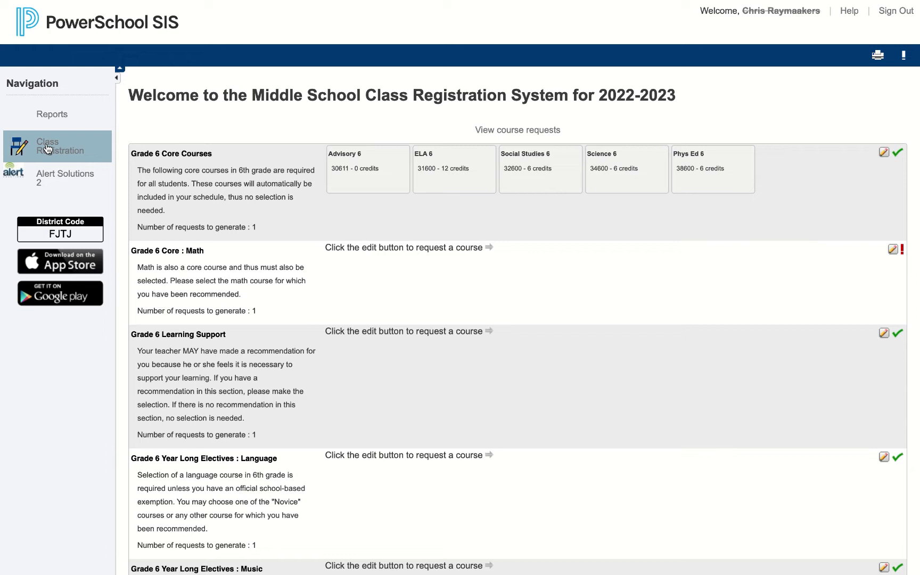
mouse_move(565, 197)
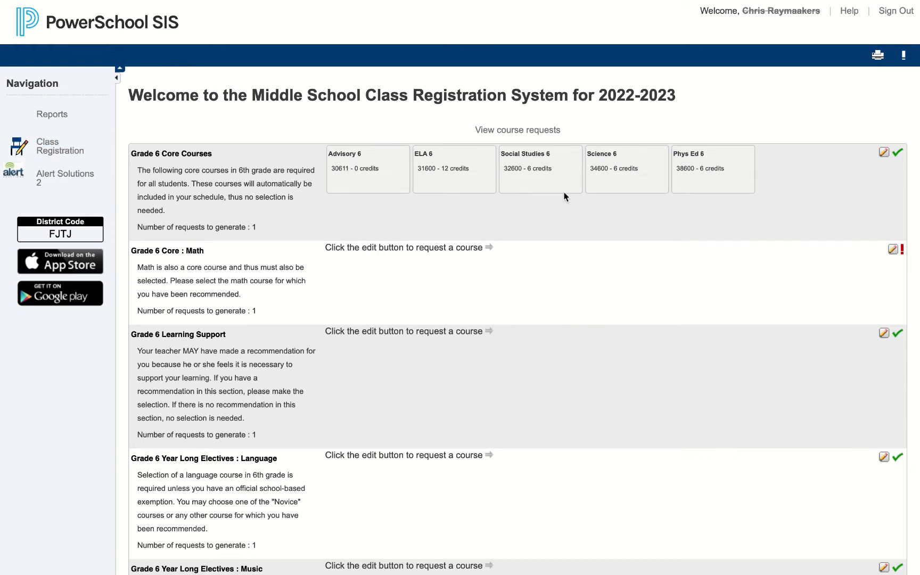
mouse_move(836, 171)
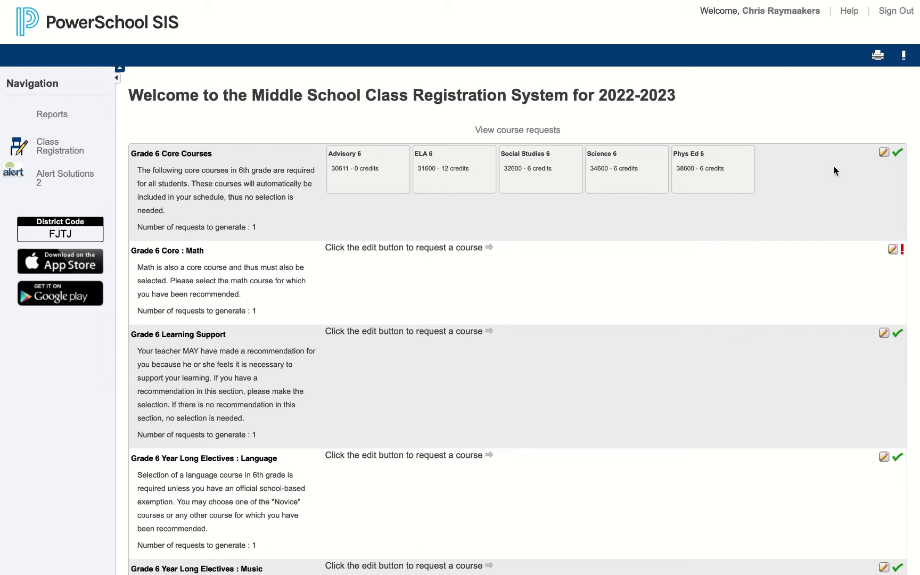
mouse_move(892, 386)
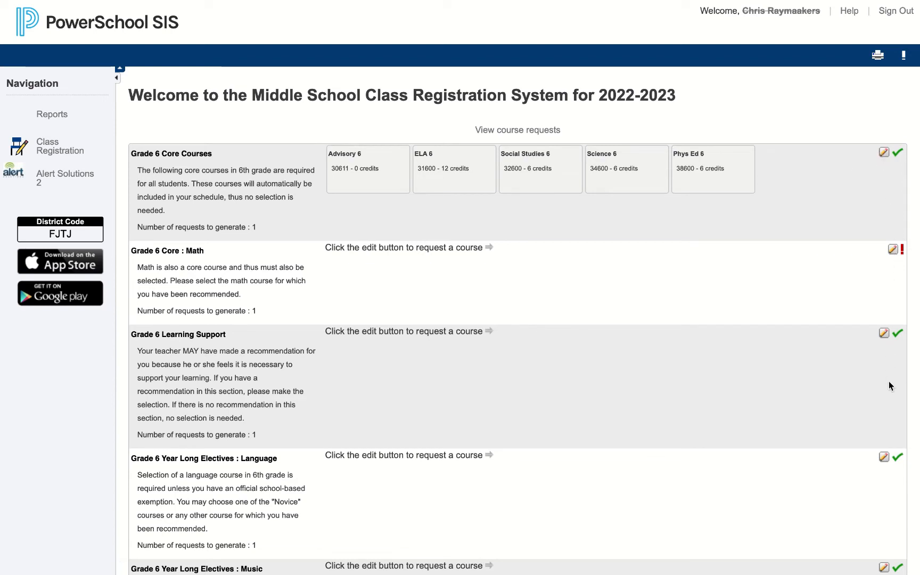
mouse_move(884, 478)
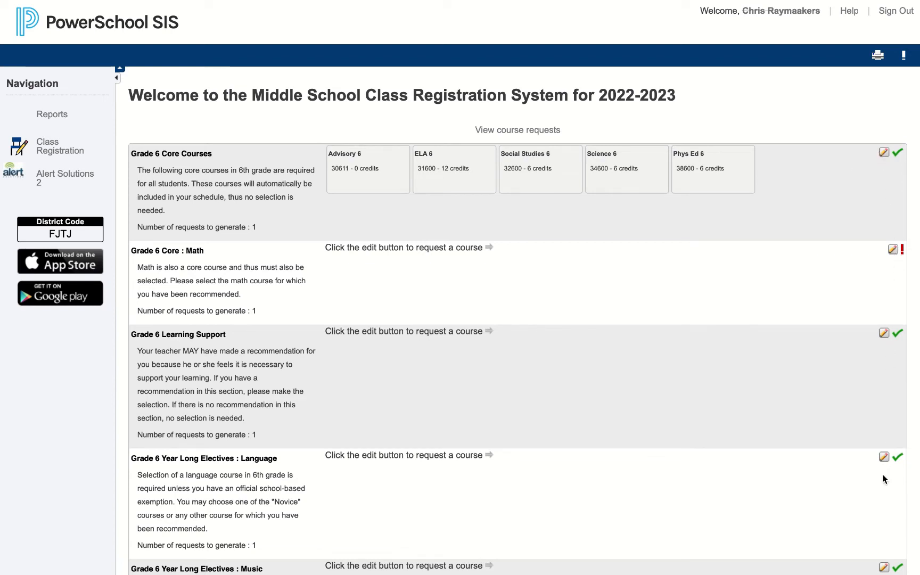
mouse_move(846, 224)
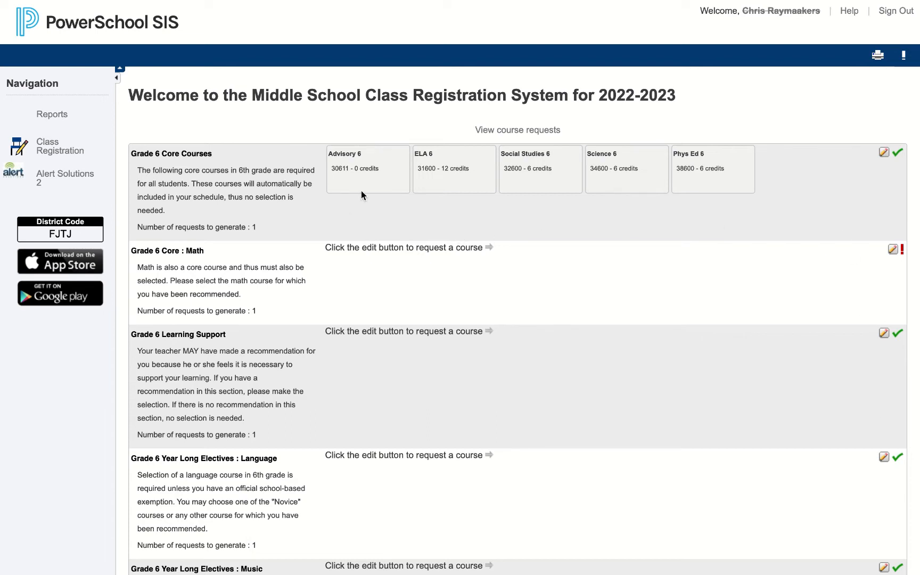
mouse_move(396, 163)
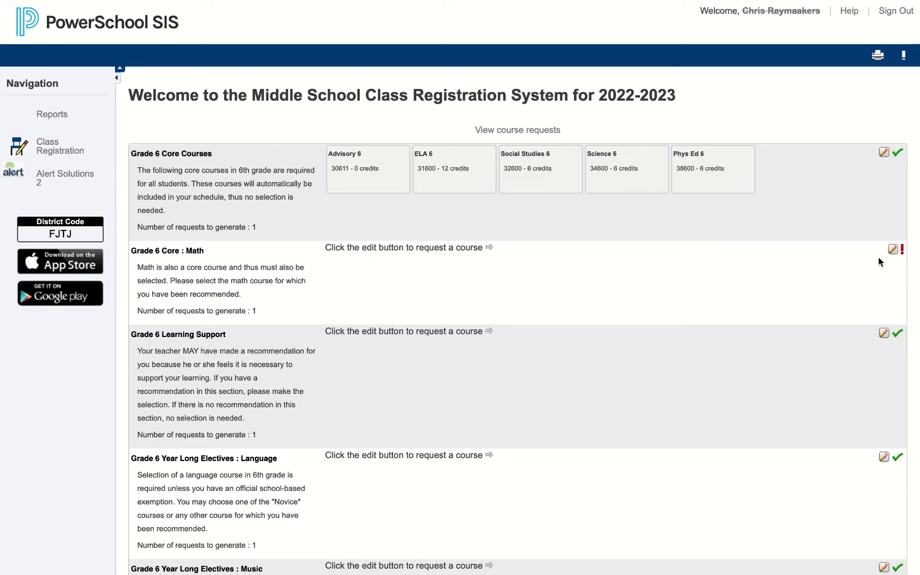
- Request Math 6+ (33602, 6 credits) for Grade 6 Core Math after toggling Math 6 options
left_click(884, 249)
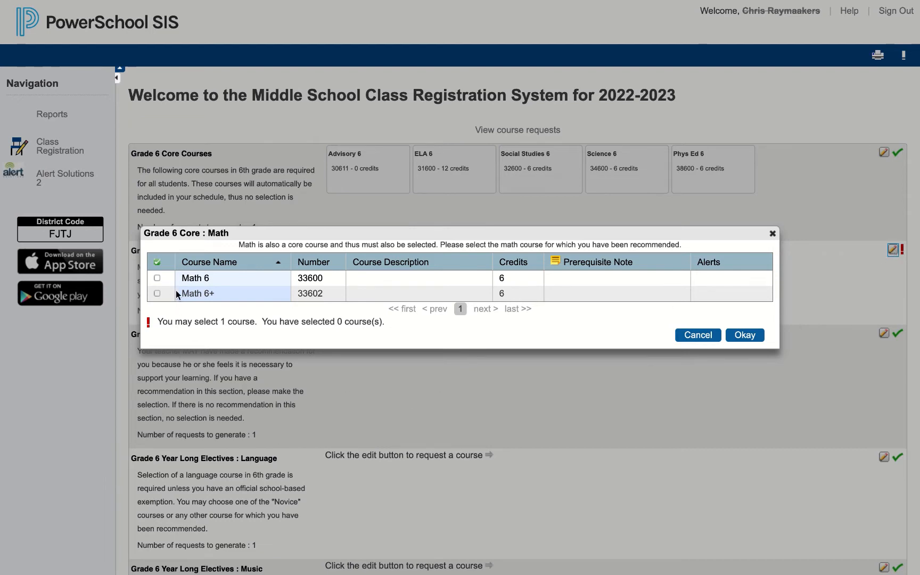
left_click(157, 277)
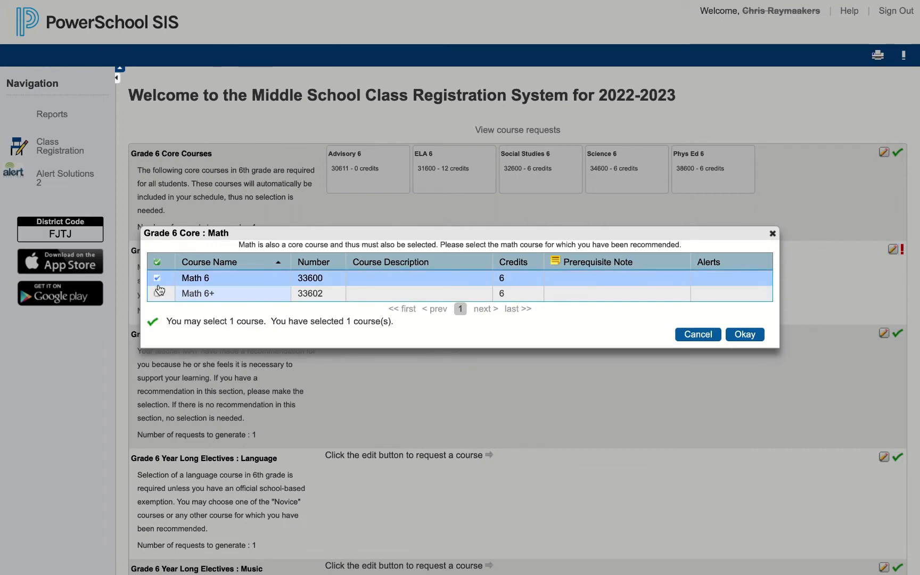
left_click(157, 278)
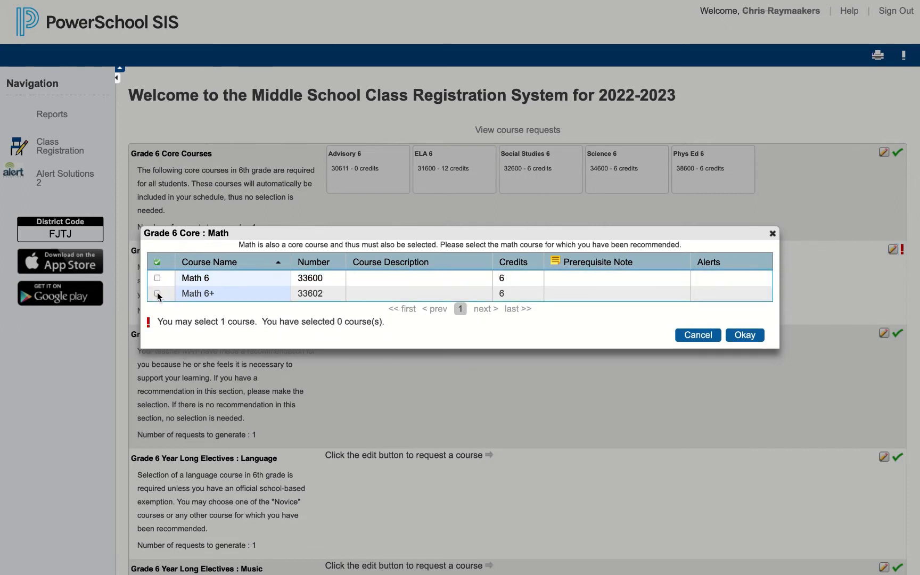
left_click(158, 294)
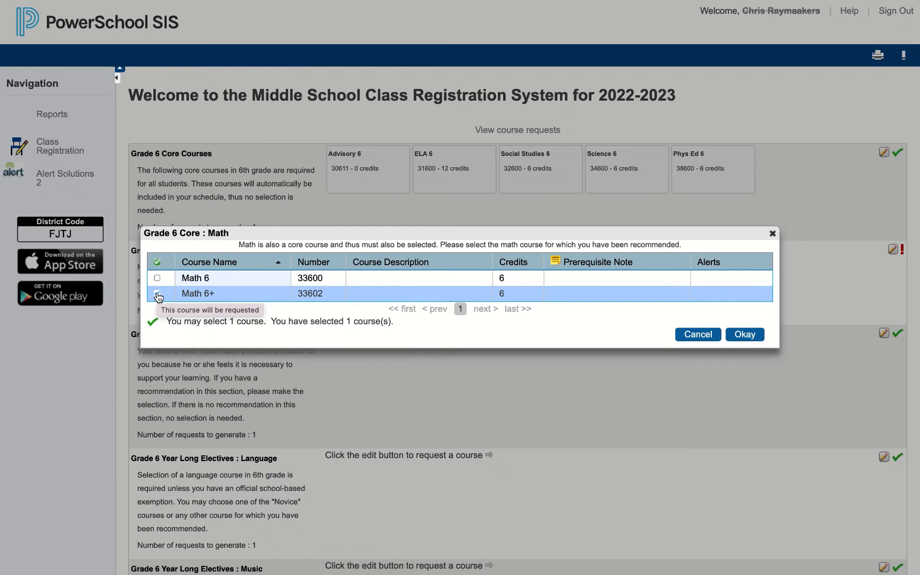
left_click(158, 294)
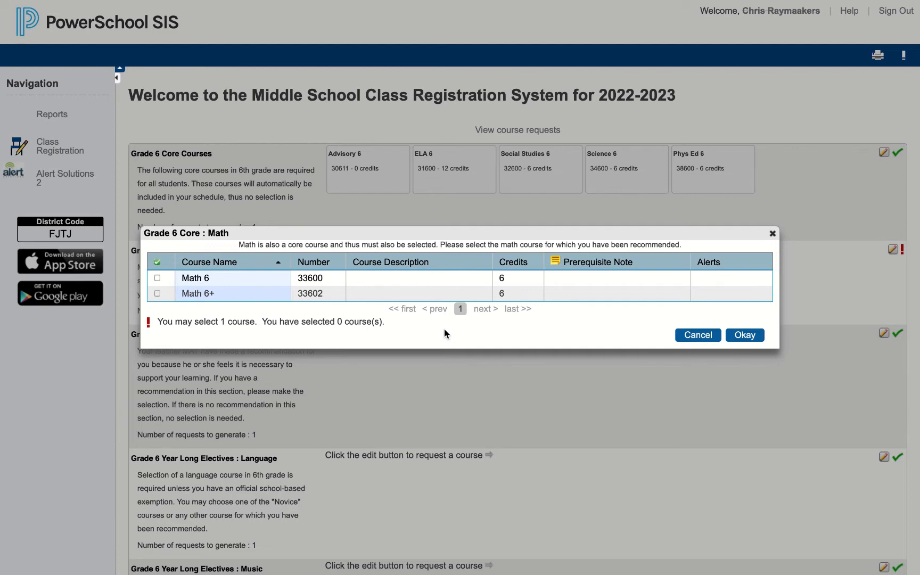
mouse_move(342, 334)
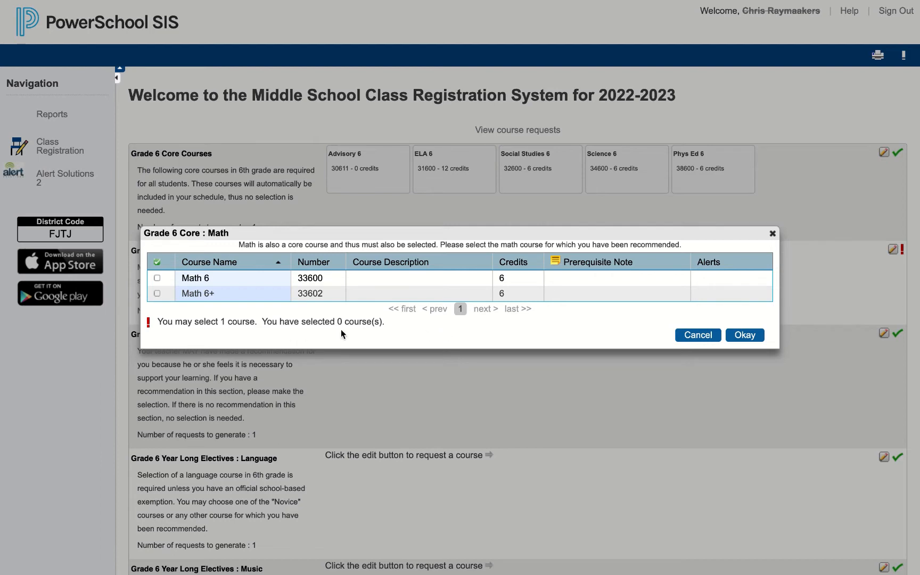
mouse_move(194, 352)
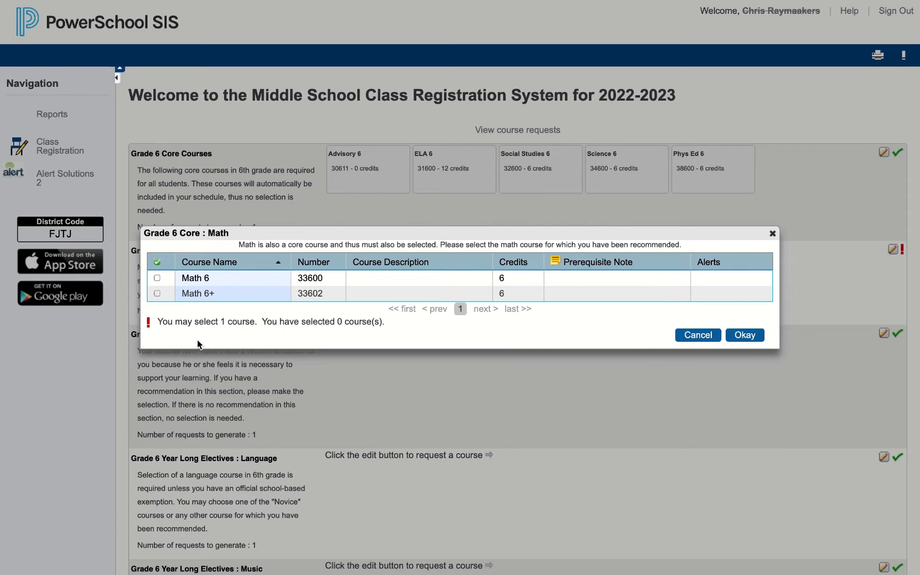
mouse_move(150, 335)
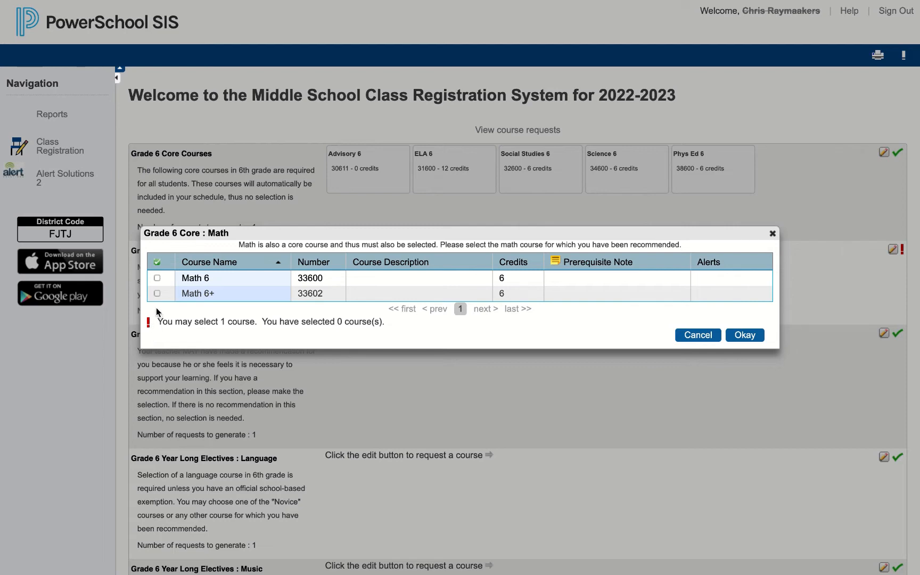
left_click(157, 294)
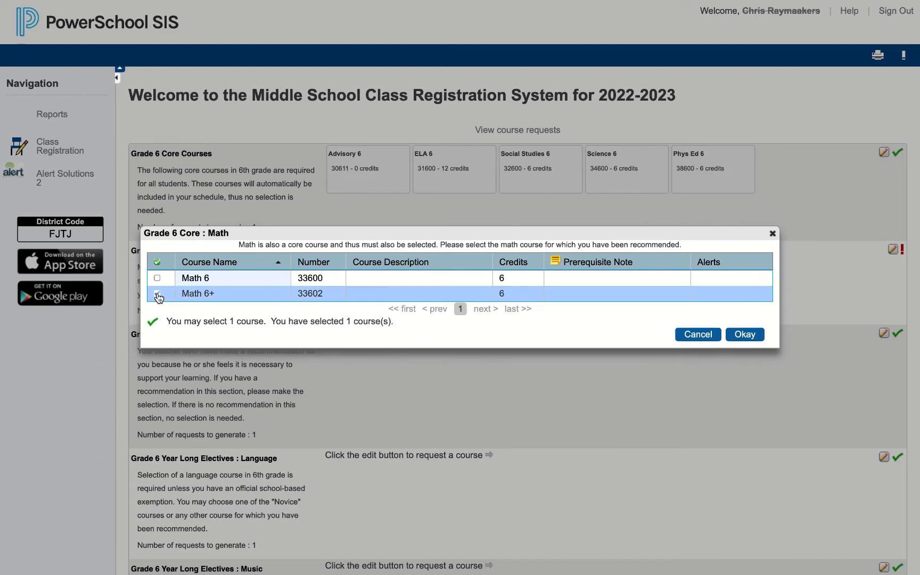
mouse_move(158, 296)
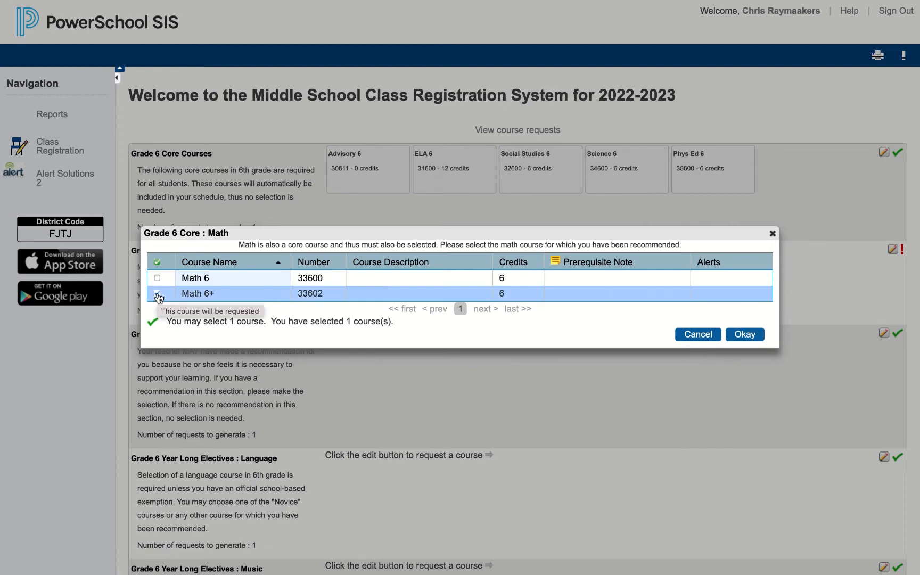
left_click(157, 293)
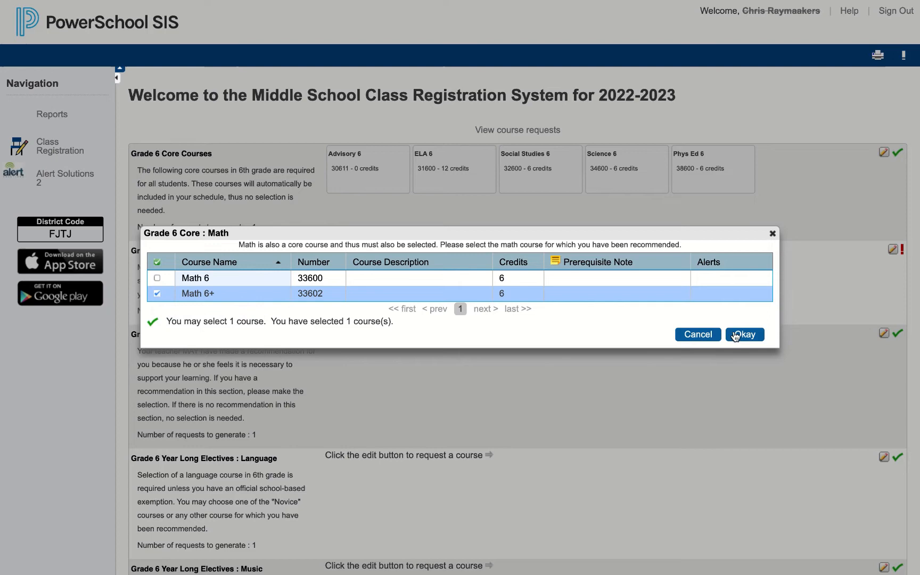
left_click(744, 334)
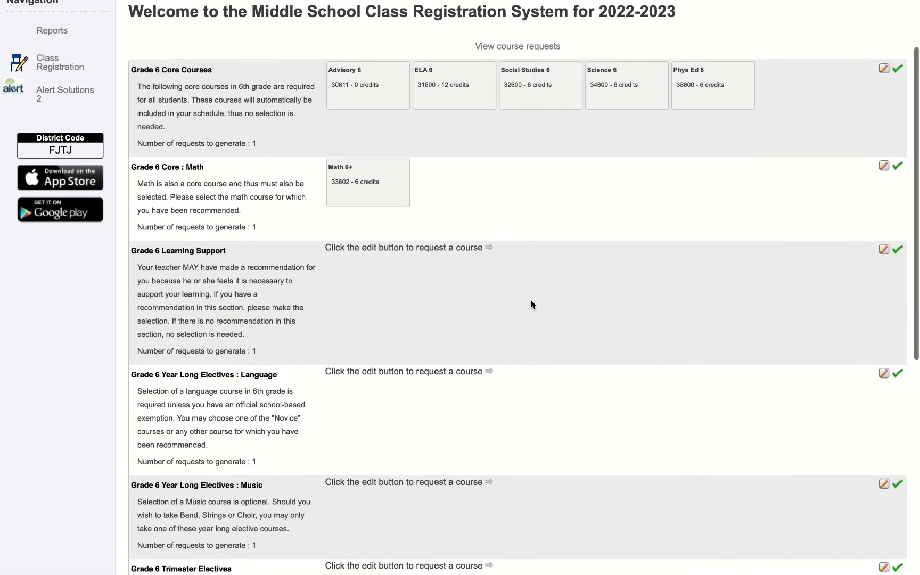
scroll("down", 3)
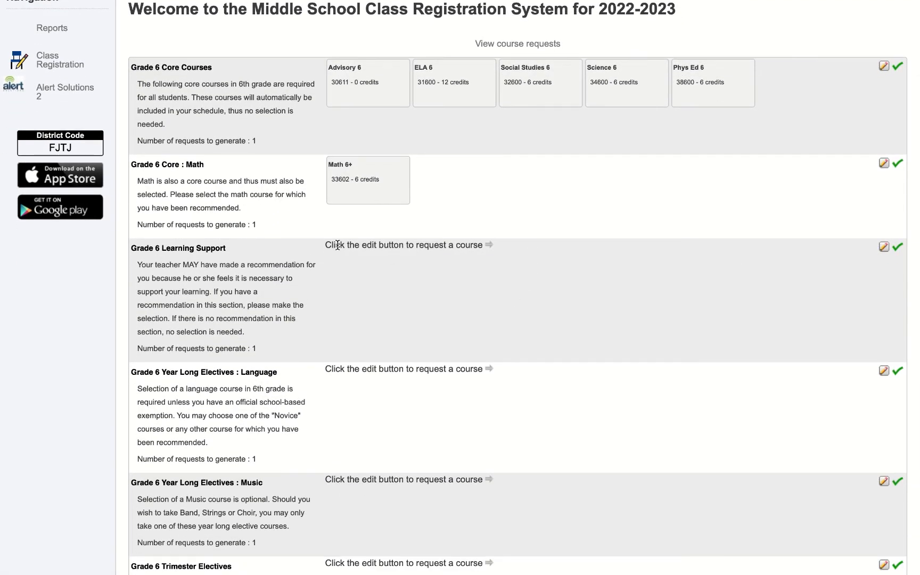
mouse_move(547, 285)
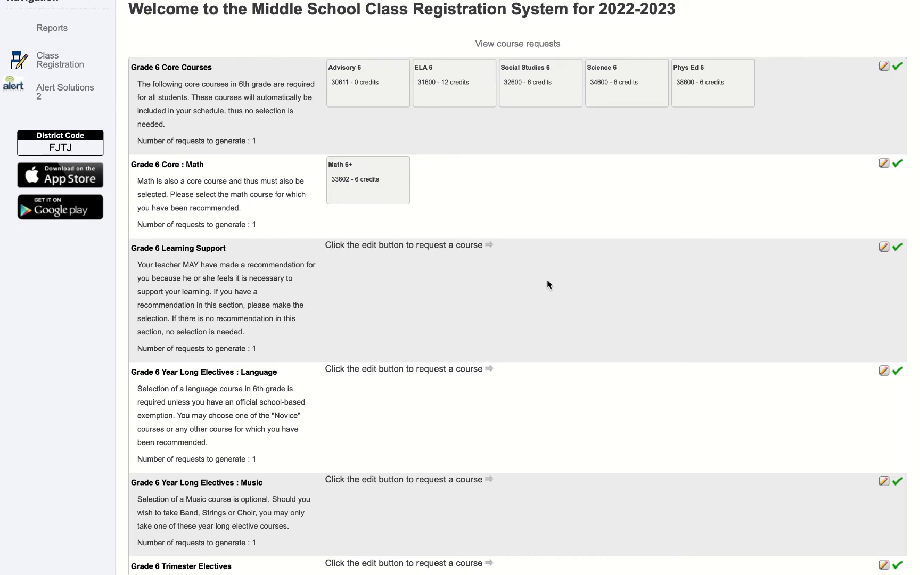
mouse_move(874, 284)
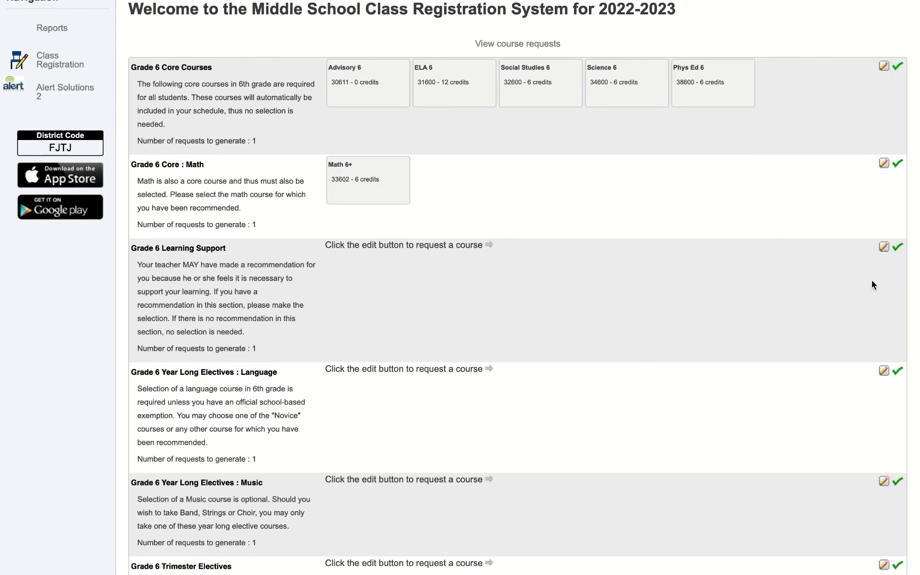
left_click(884, 247)
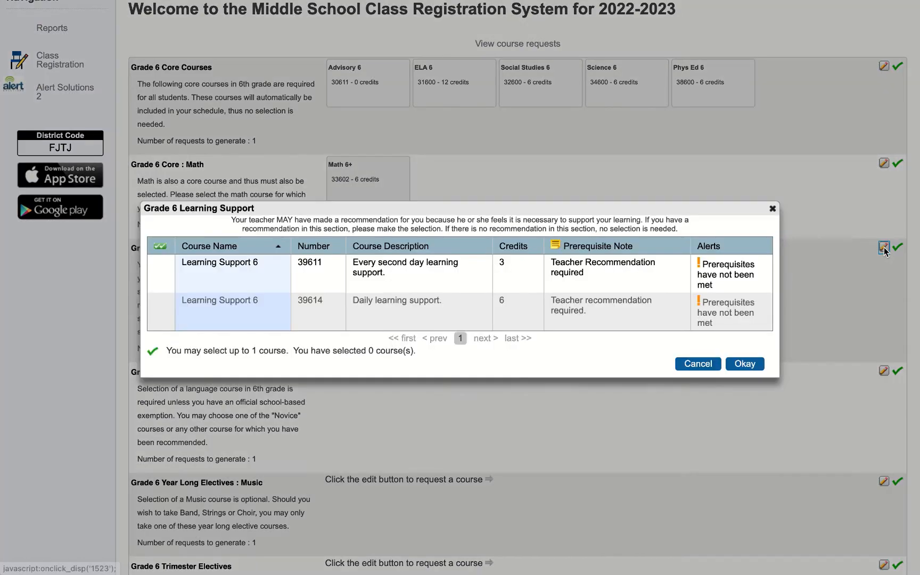
mouse_move(646, 297)
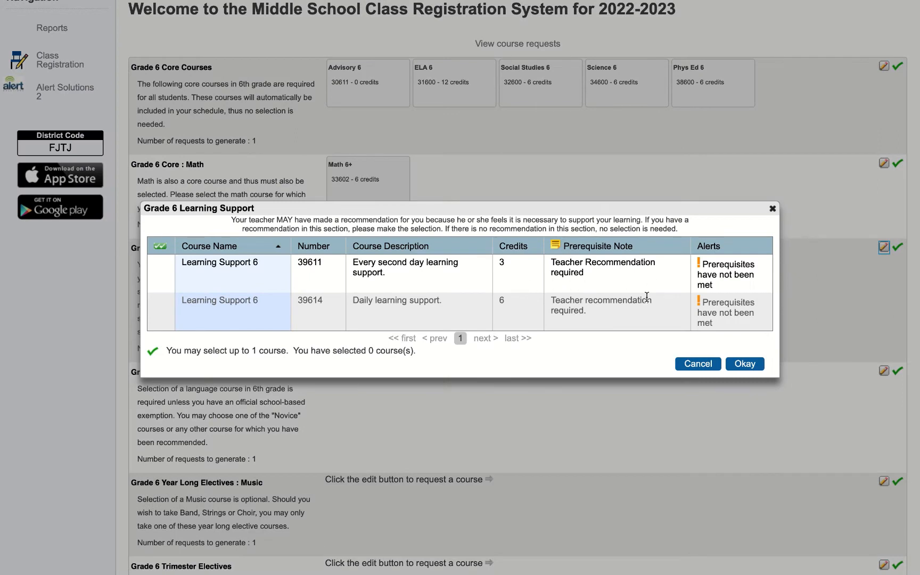
mouse_move(679, 345)
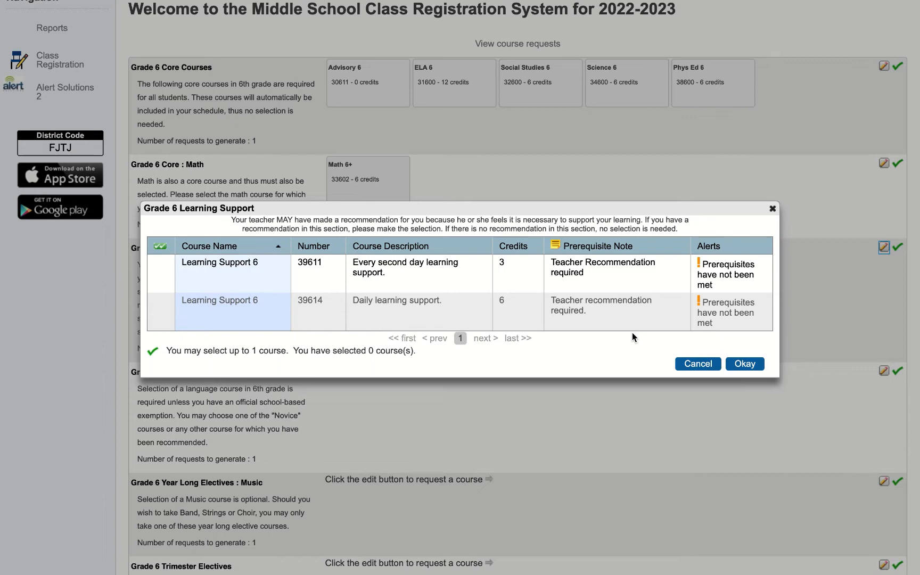
mouse_move(168, 333)
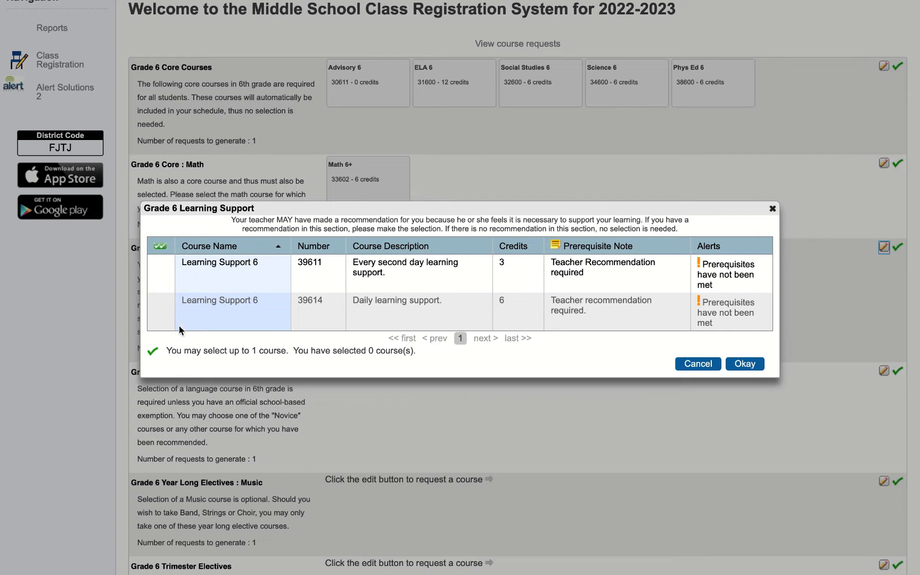
mouse_move(171, 315)
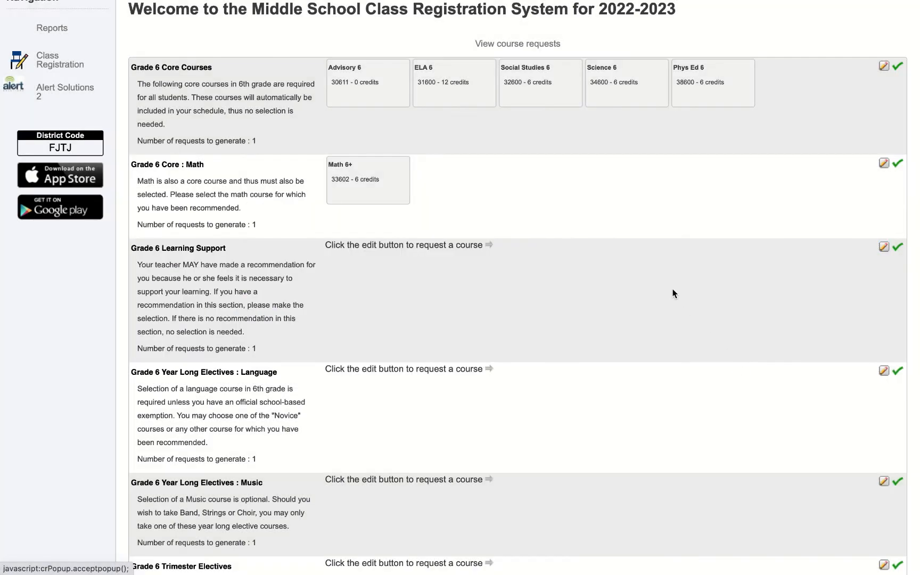
scroll("down", 3)
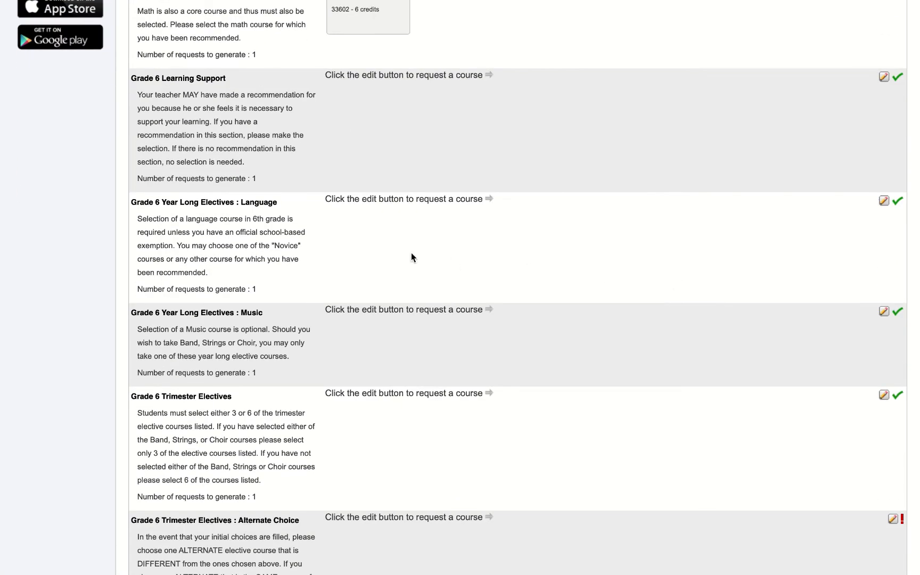
mouse_move(767, 235)
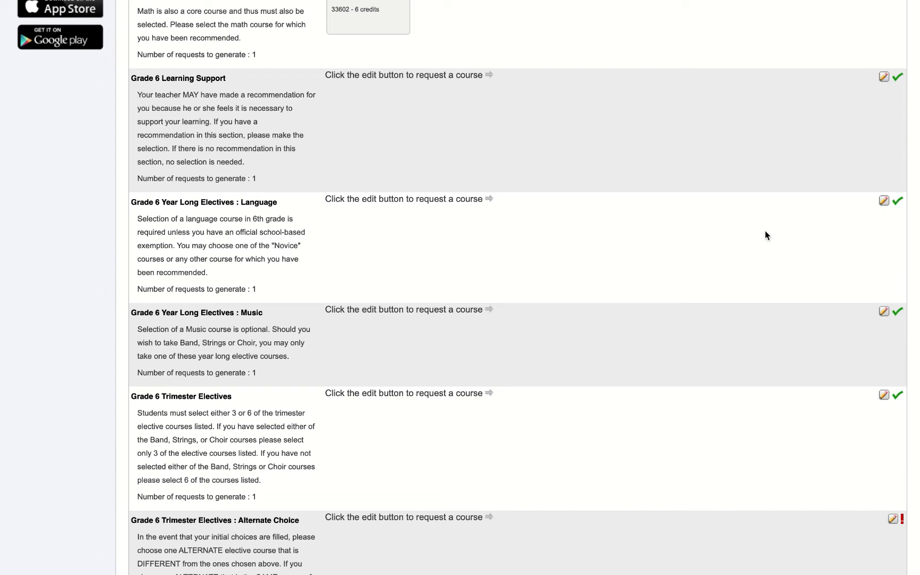
- Request Chinese 6 (Int Mid), course 35629, in the Language elective popup
left_click(884, 201)
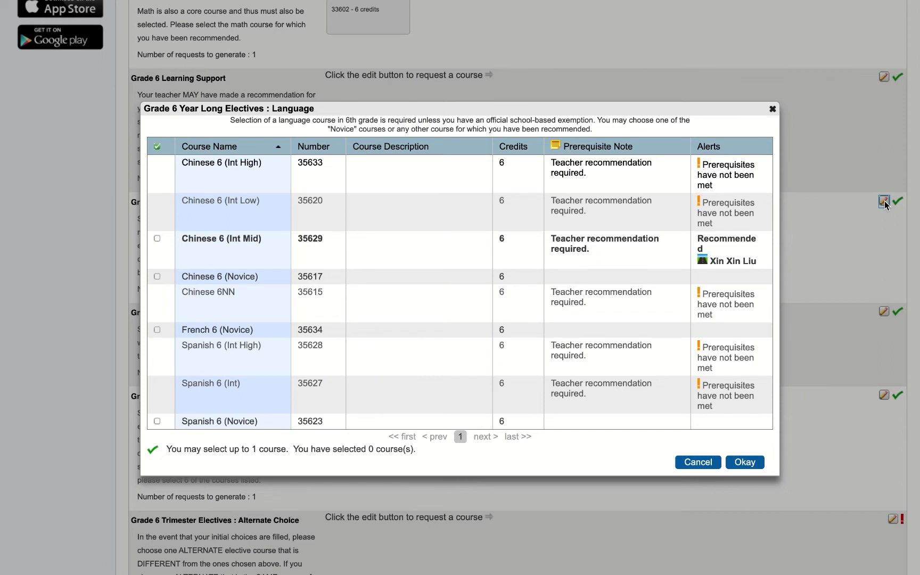
mouse_move(364, 266)
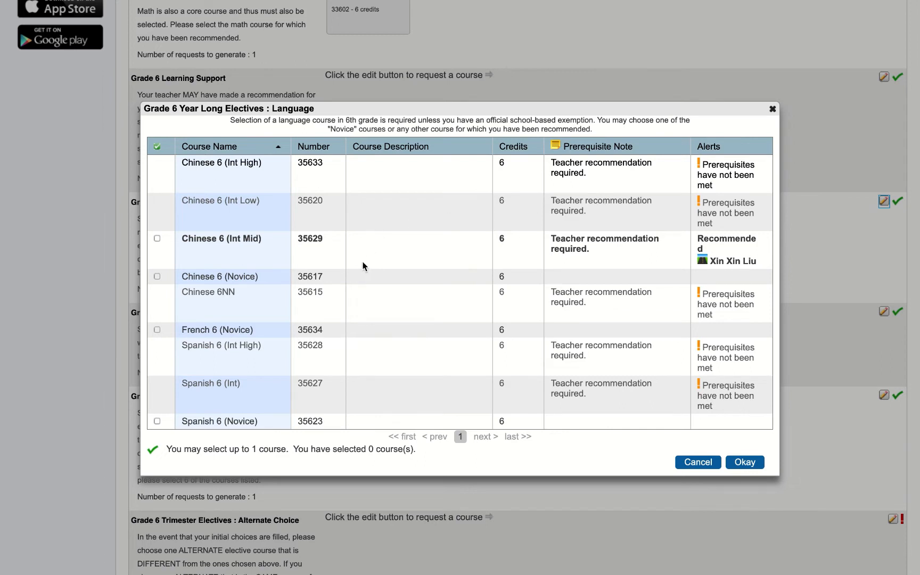
mouse_move(266, 414)
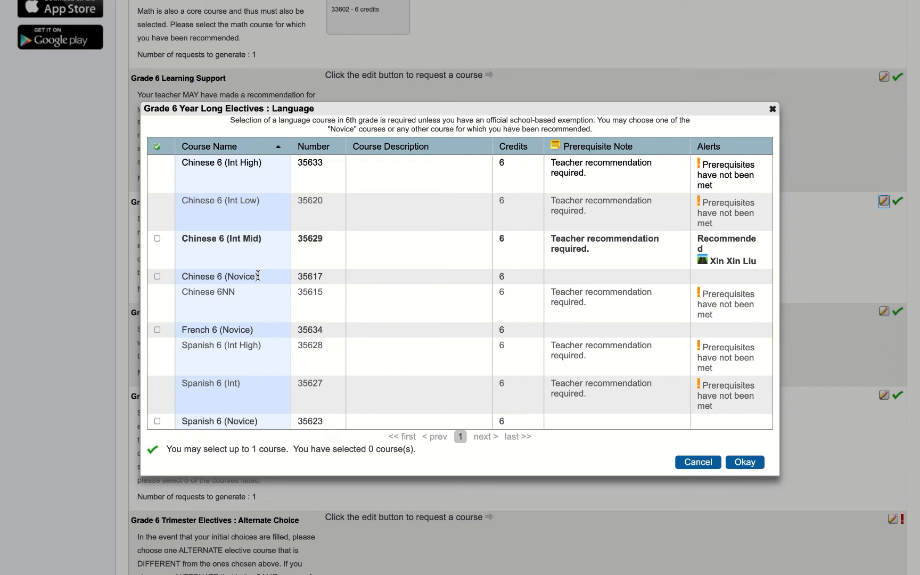
mouse_move(253, 243)
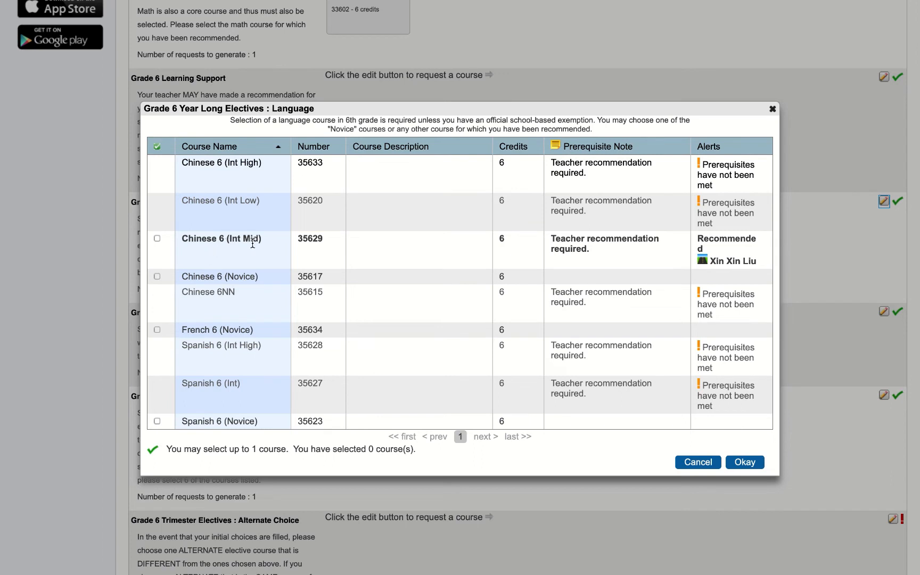
mouse_move(253, 252)
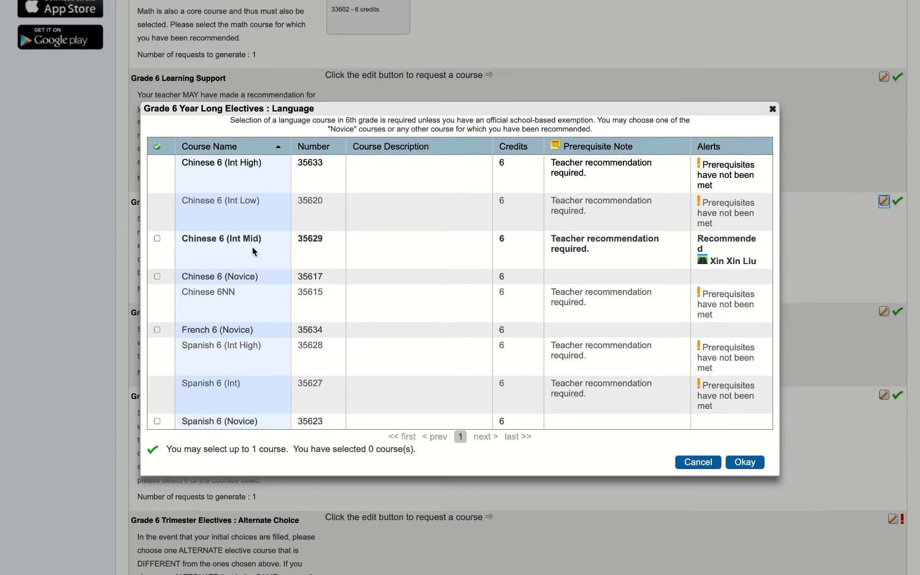
left_click(157, 238)
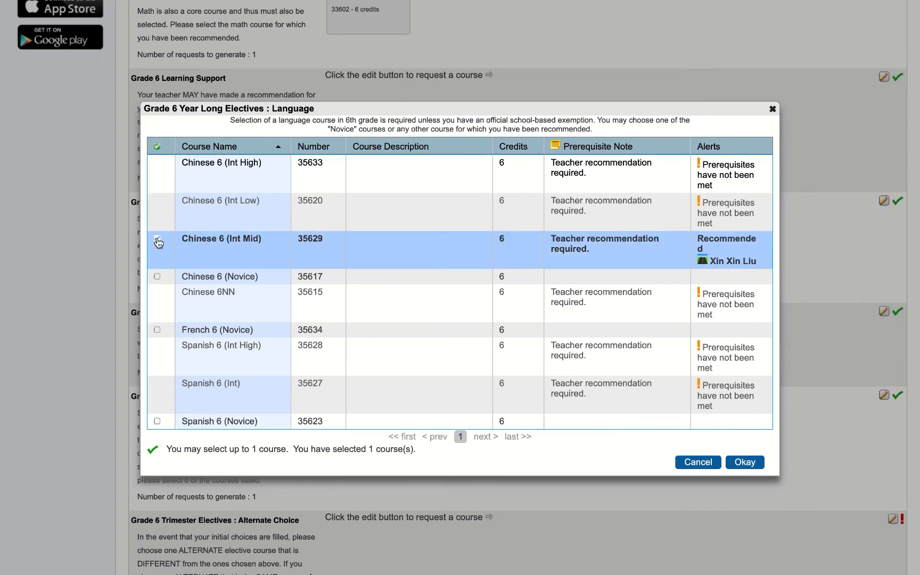
left_click(157, 238)
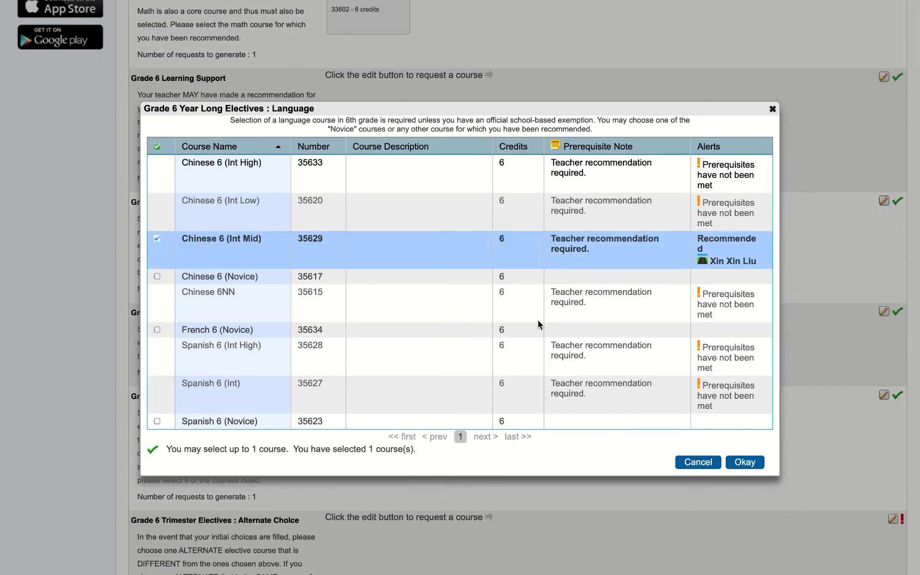
left_click(743, 462)
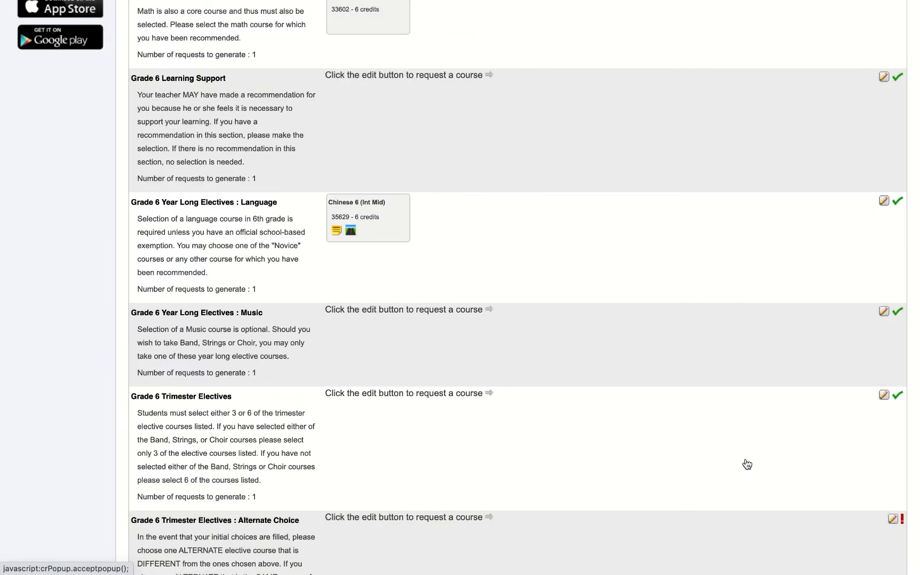
- Request Band 6 (course 36645) as the Music elective, bringing credits to 45 of 48
scroll("down", 3)
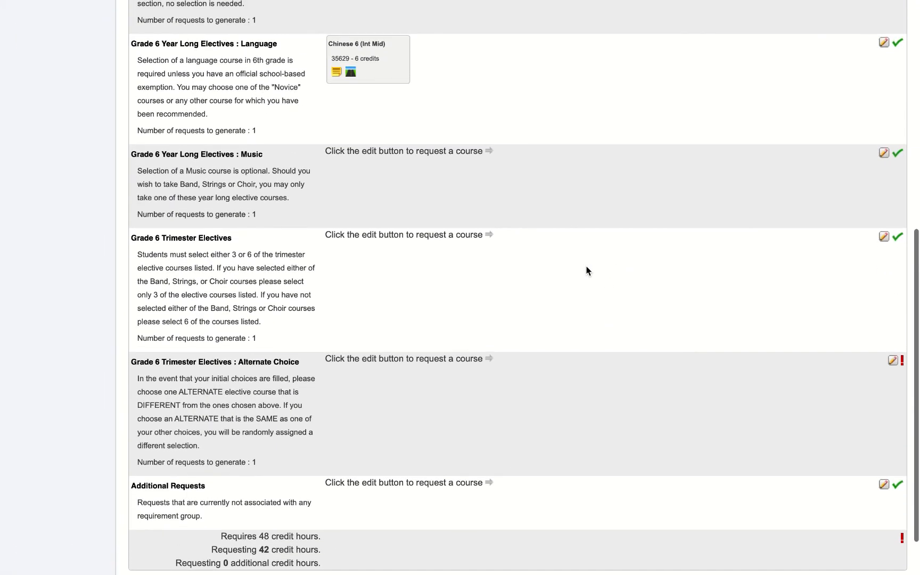
mouse_move(818, 179)
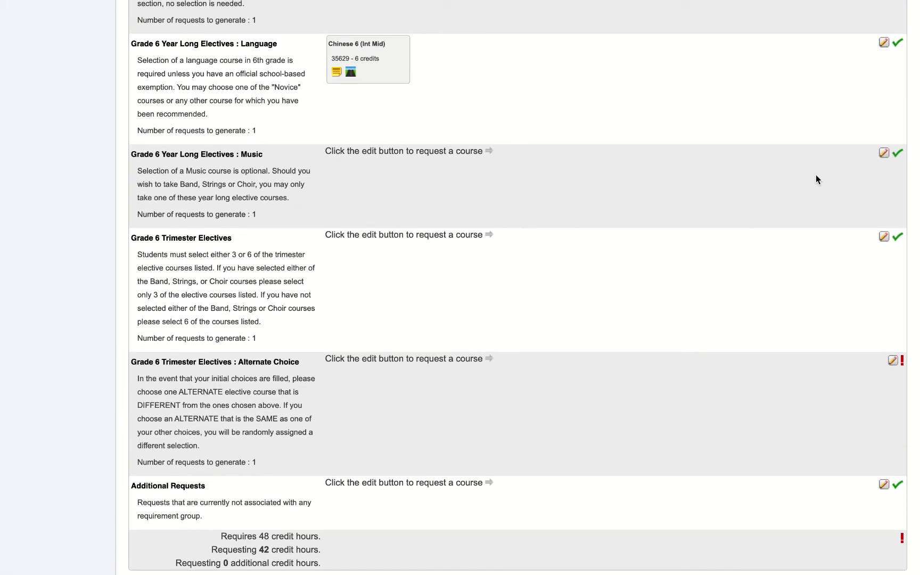
left_click(885, 154)
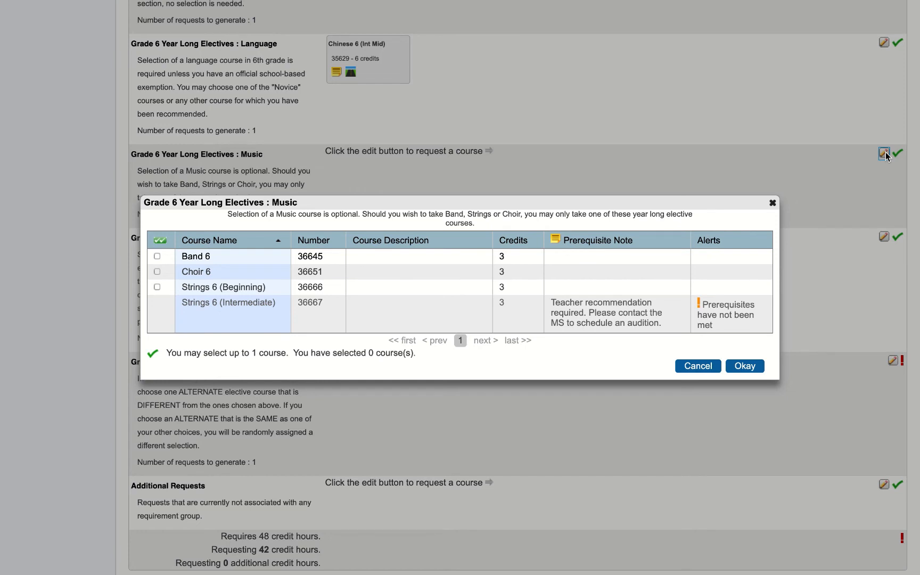
mouse_move(172, 293)
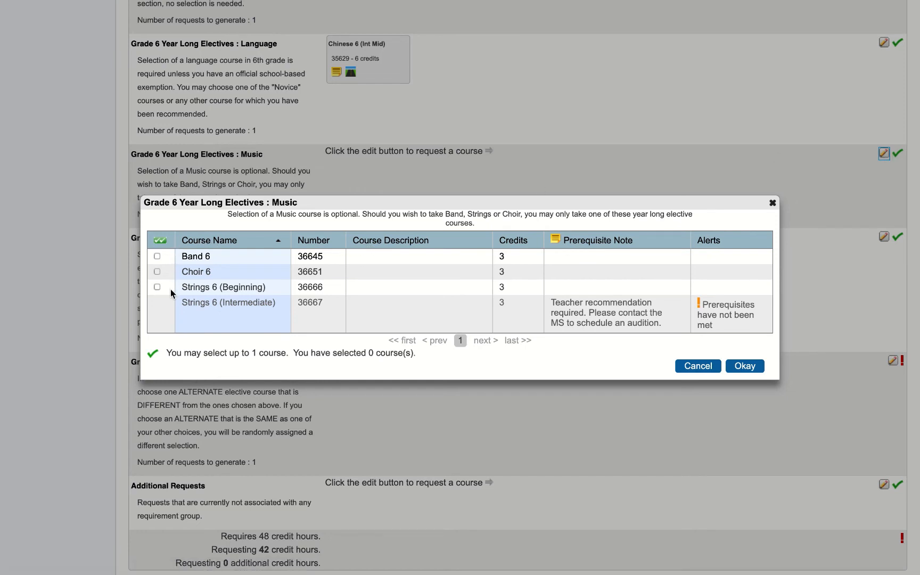
mouse_move(171, 261)
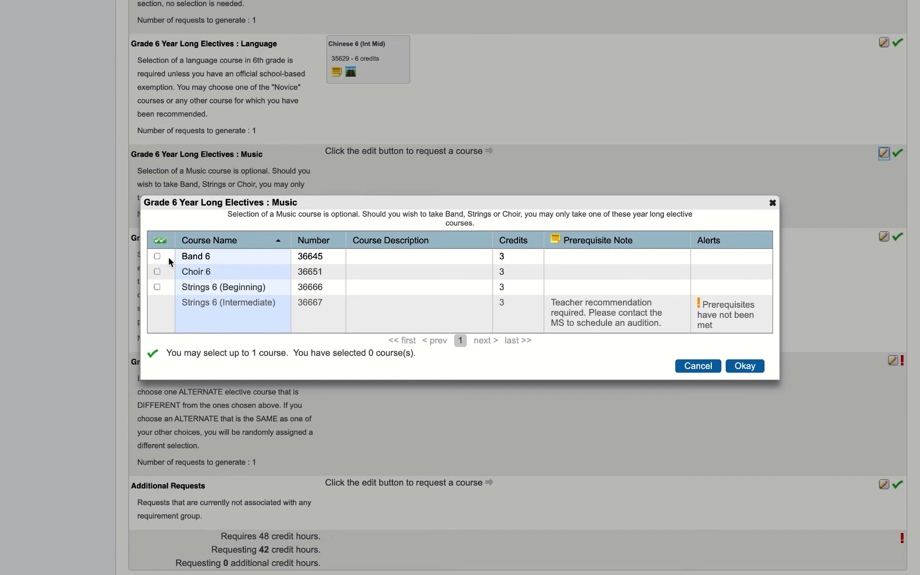
mouse_move(220, 277)
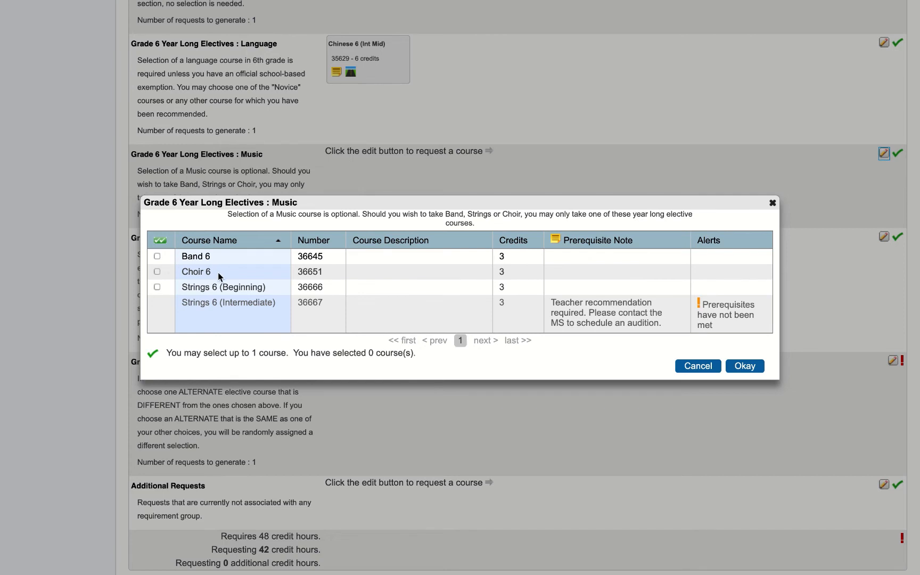
mouse_move(250, 287)
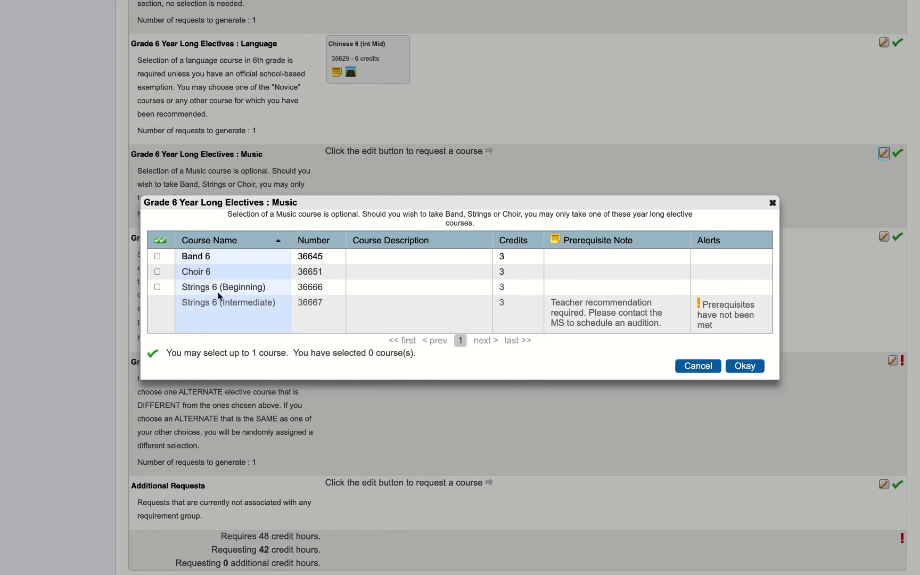
mouse_move(202, 324)
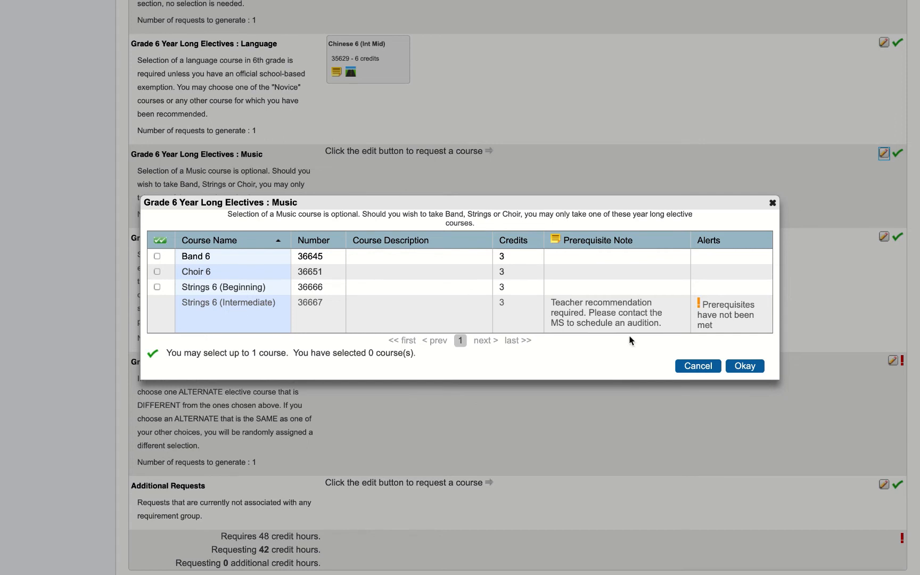
mouse_move(638, 337)
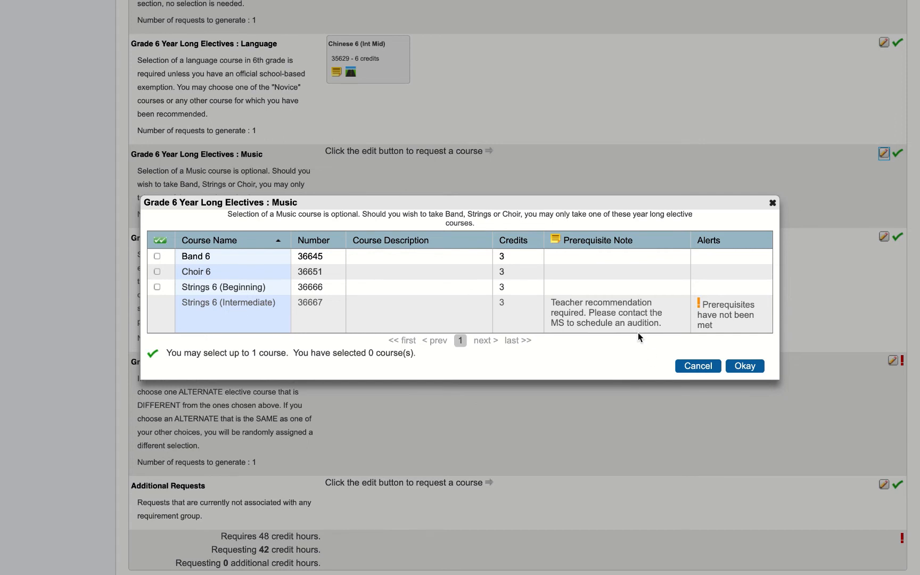
left_click(157, 257)
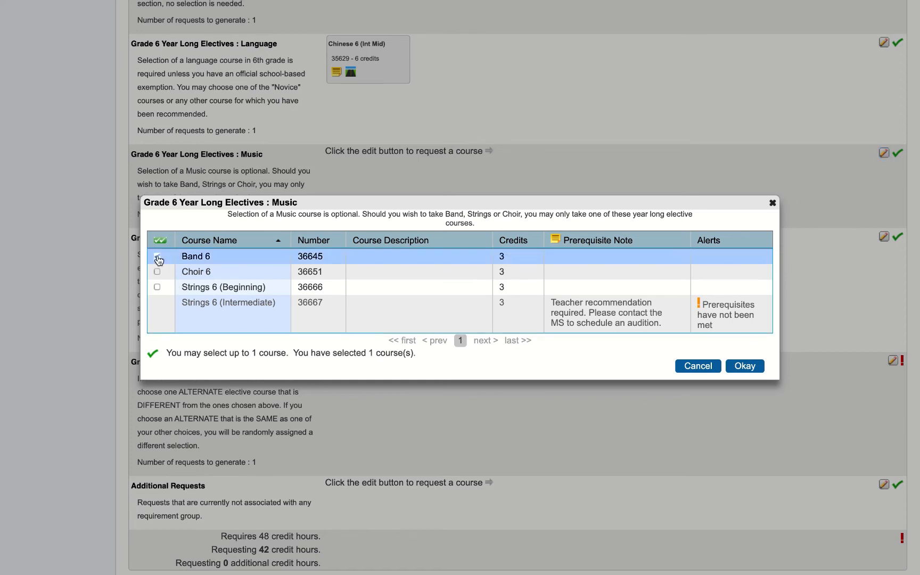
left_click(744, 366)
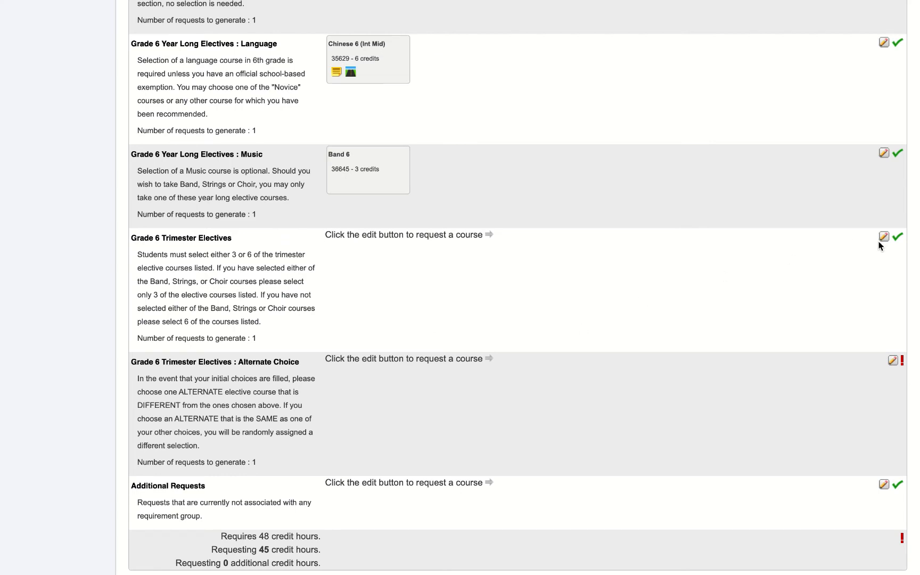
- Tick Art 6, Coding 6 and Digital Media 6 in Trimester Electives and confirm
left_click(885, 236)
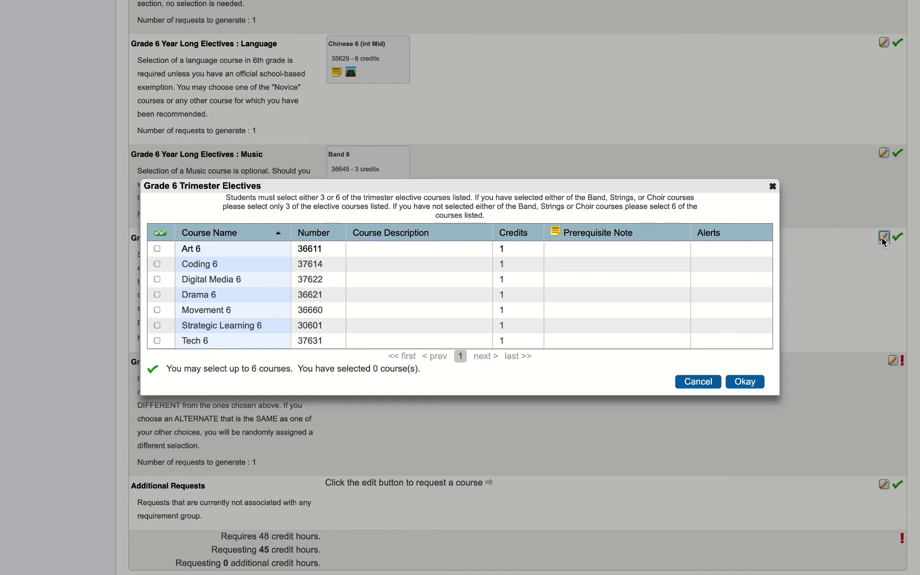
mouse_move(238, 259)
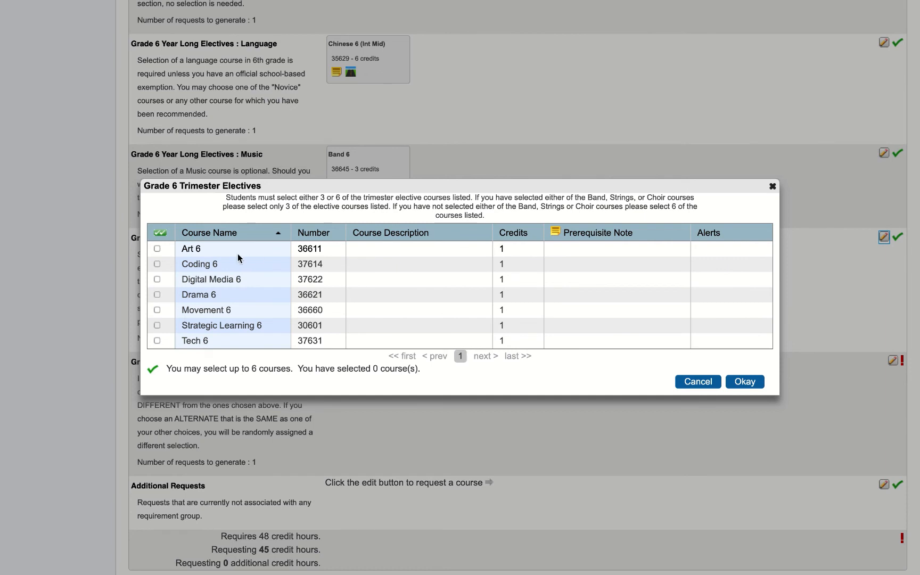
left_click(157, 248)
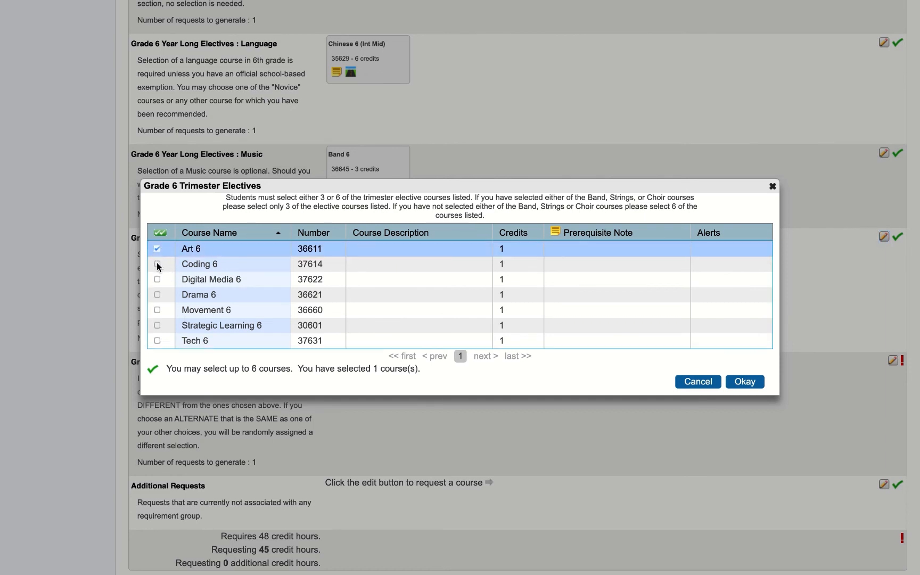
left_click(156, 264)
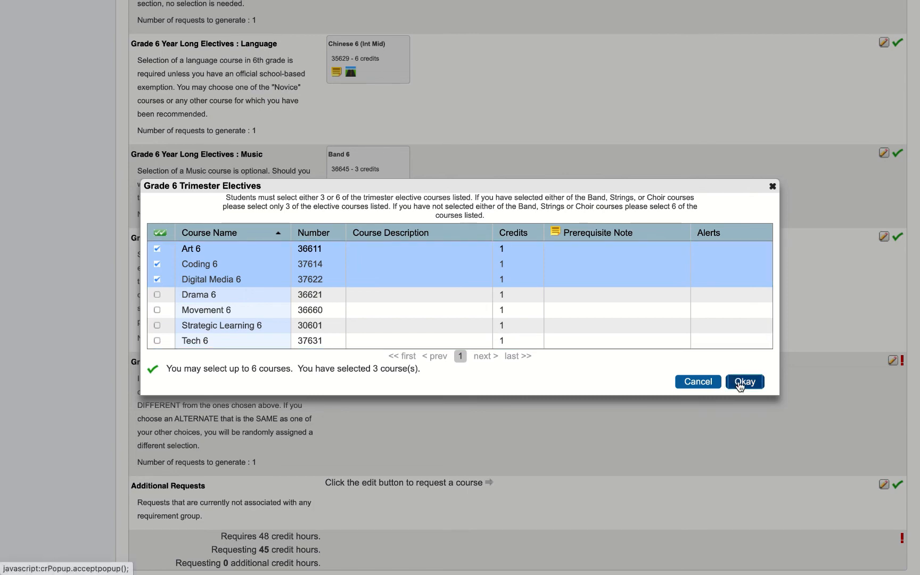
left_click(744, 381)
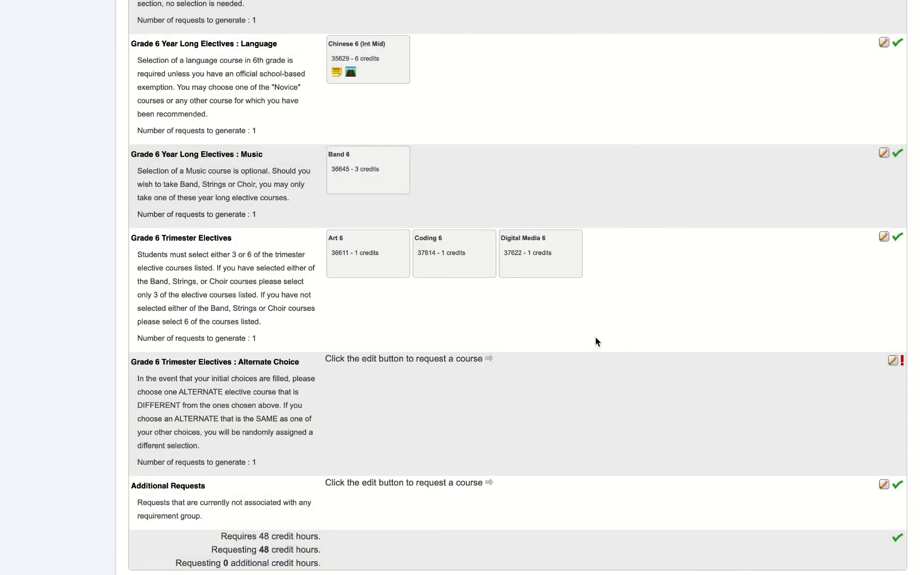
- Pick Drama 6 (course 36621) in the Alternate Choice popup and confirm
scroll("down", 3)
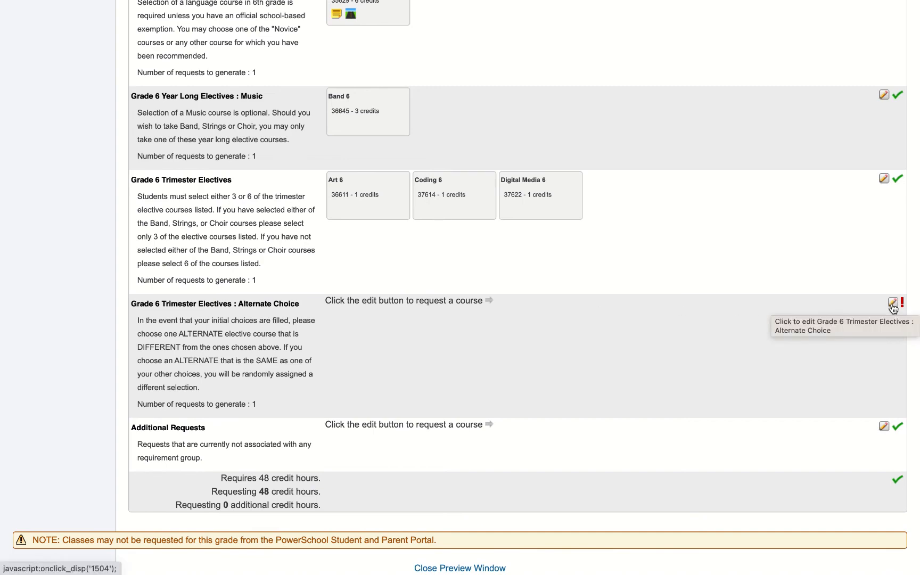
left_click(884, 304)
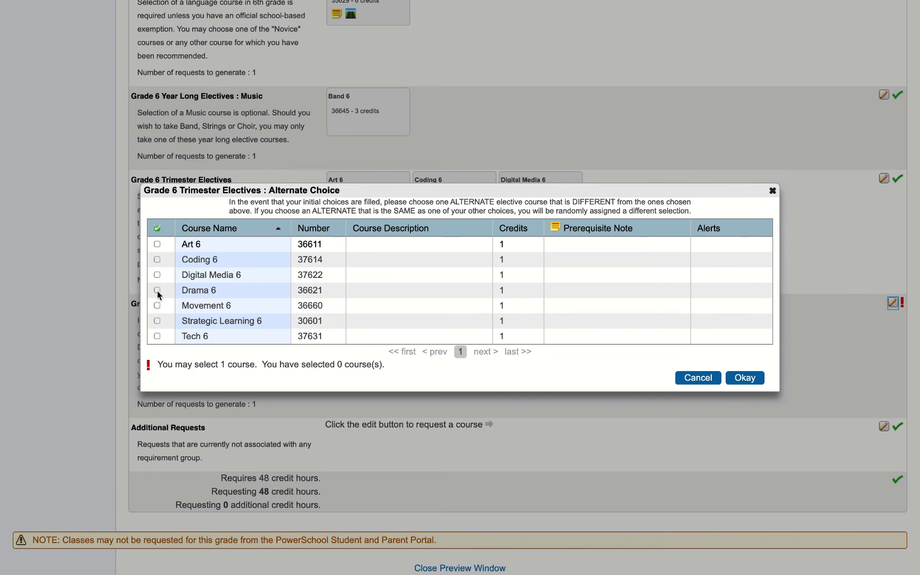
left_click(157, 290)
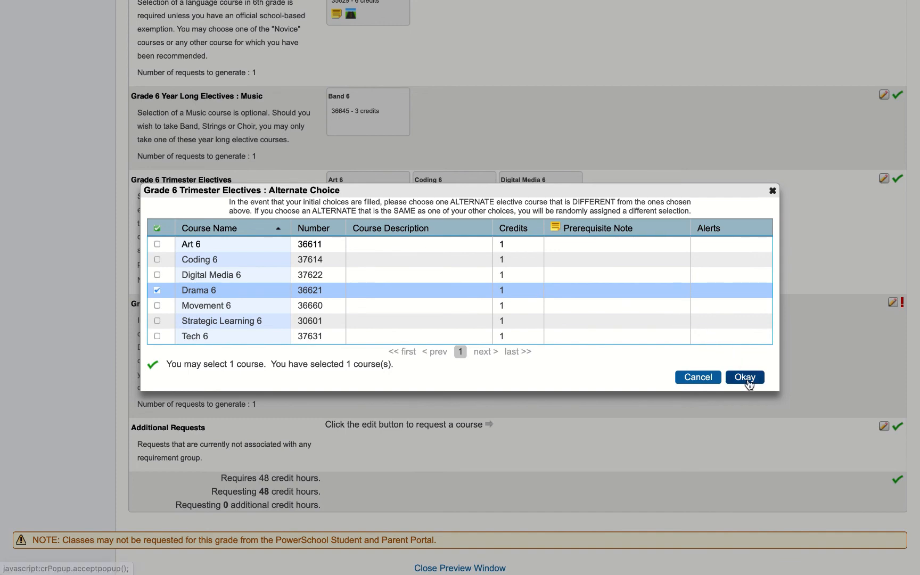
left_click(744, 378)
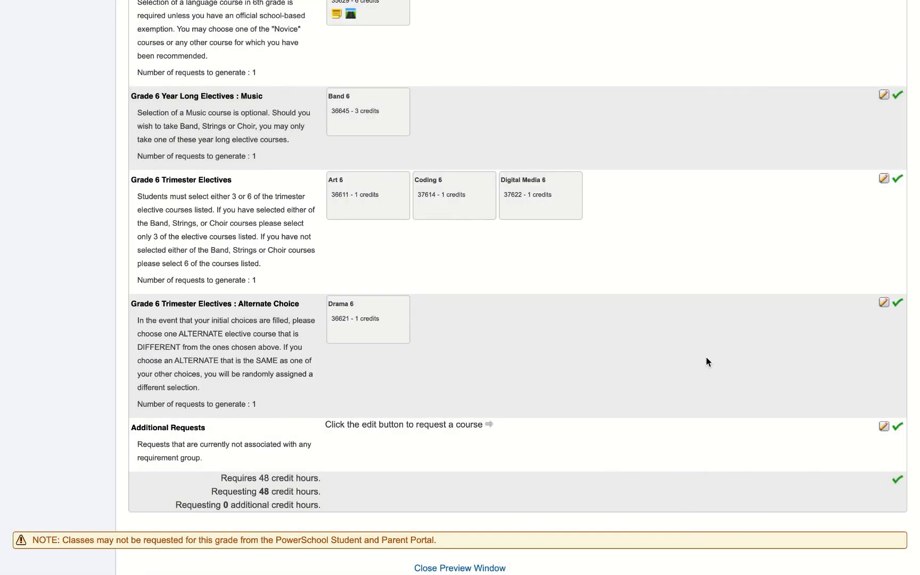
mouse_move(415, 379)
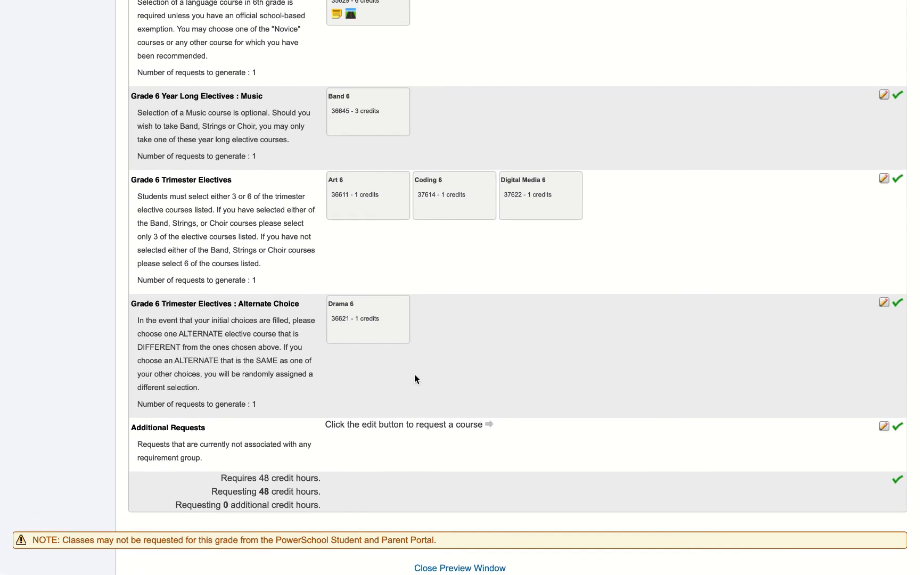
mouse_move(301, 529)
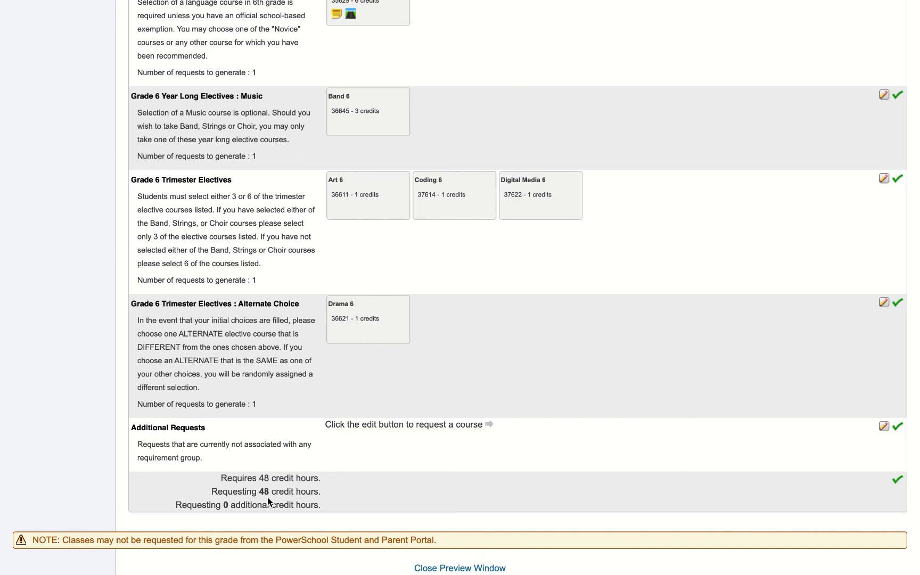
mouse_move(884, 178)
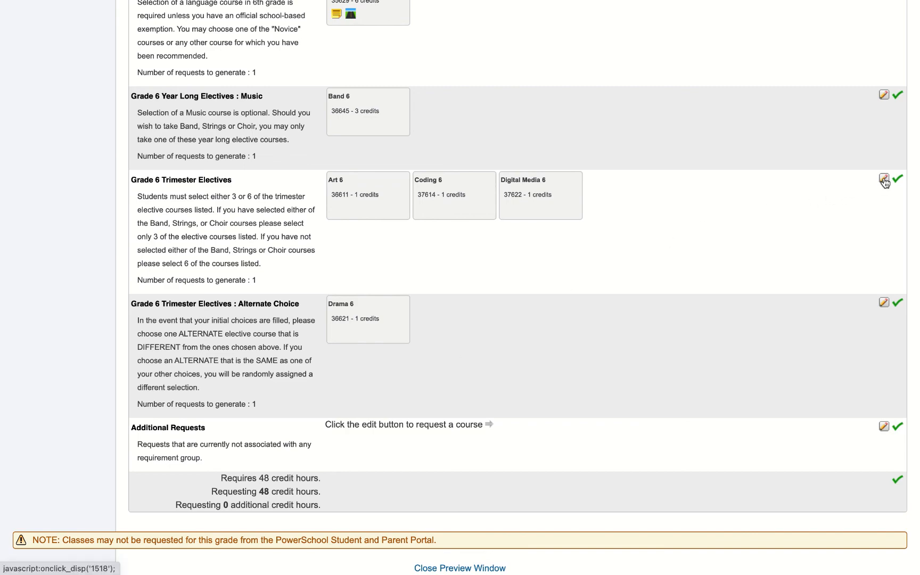
- Add Drama 6 to Trimester Electives, then remove it again
left_click(885, 179)
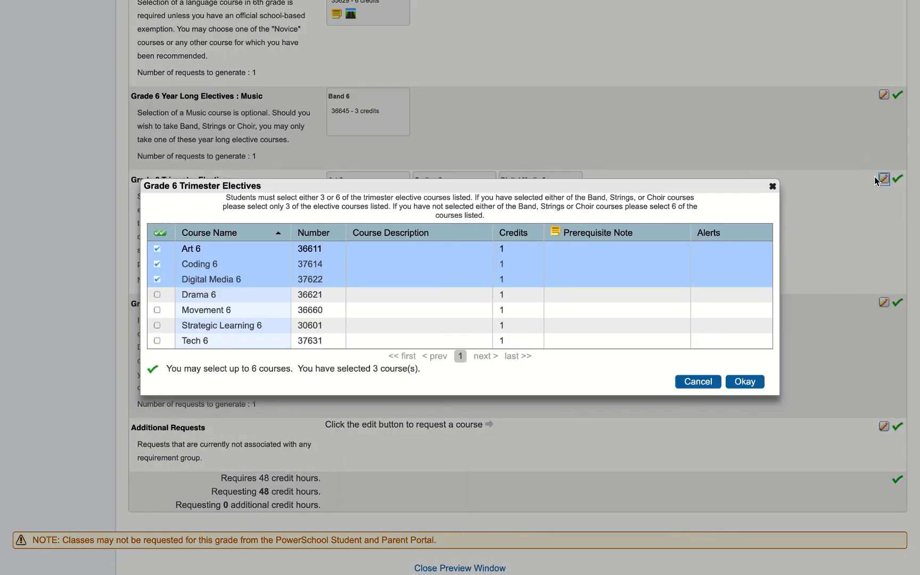
left_click(156, 294)
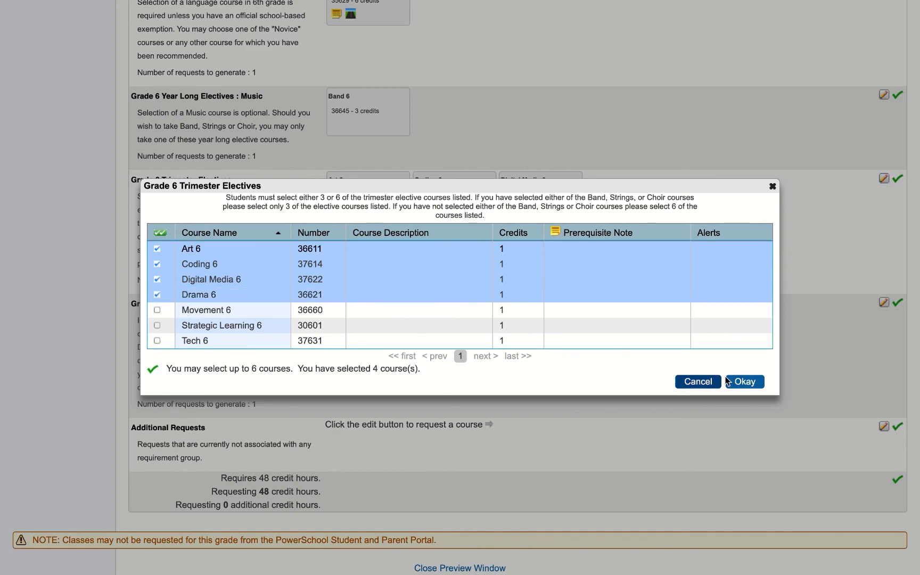
left_click(743, 381)
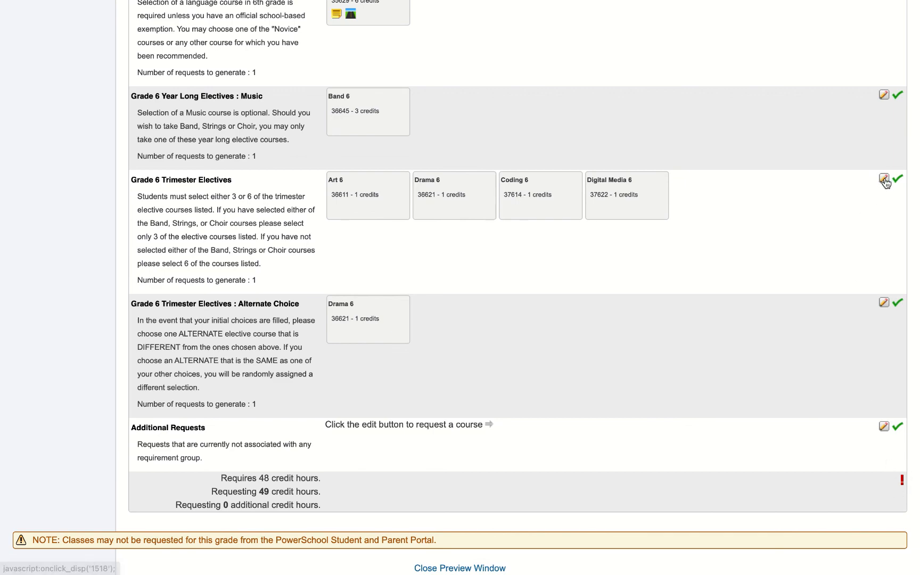
left_click(884, 179)
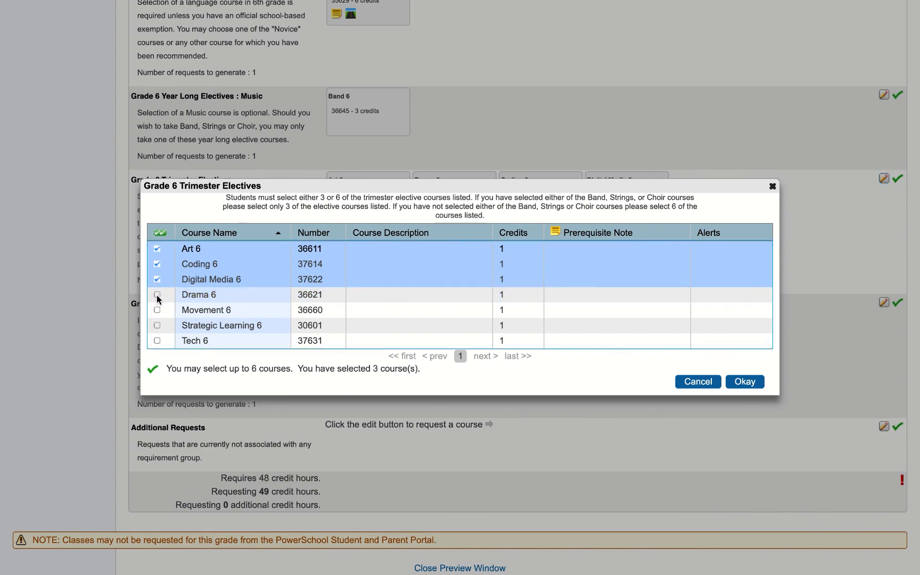
left_click(744, 381)
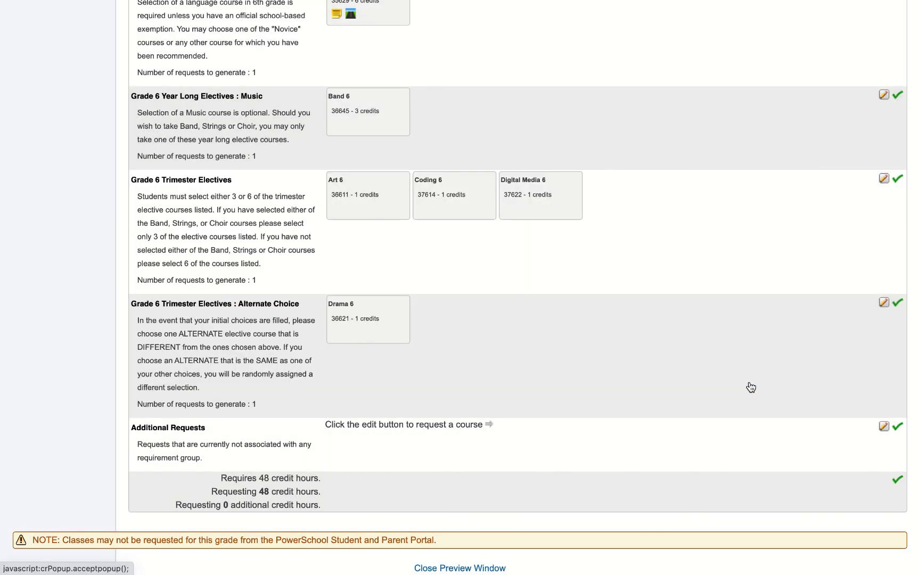
mouse_move(426, 320)
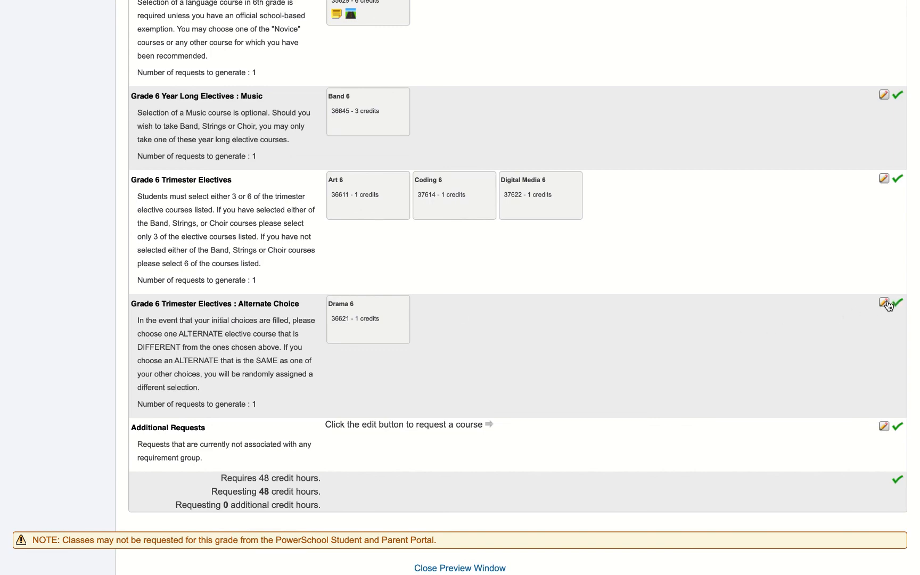
- Switch the Alternate Choice from Drama 6 to Movement 6 (course 36660)
left_click(885, 303)
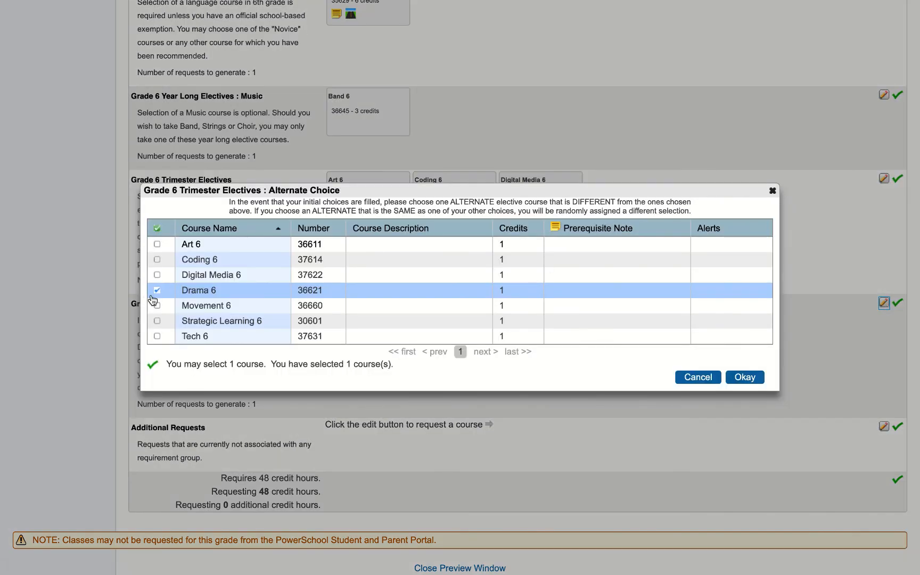
left_click(157, 306)
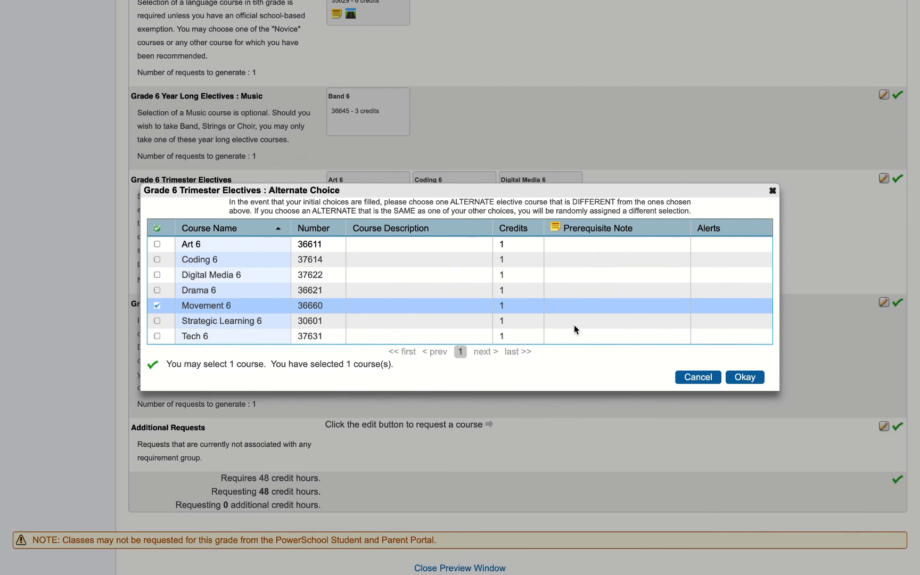
left_click(744, 377)
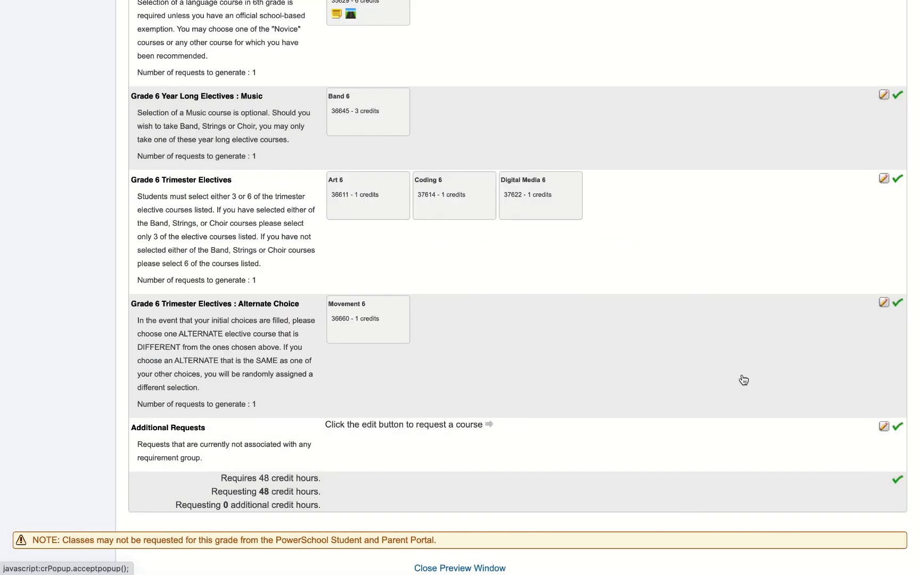
mouse_move(702, 321)
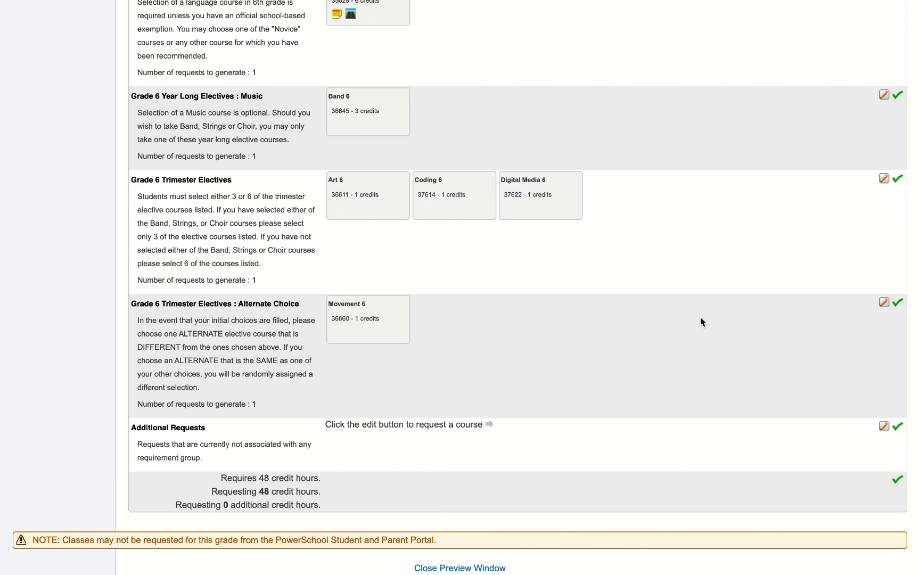
mouse_move(765, 420)
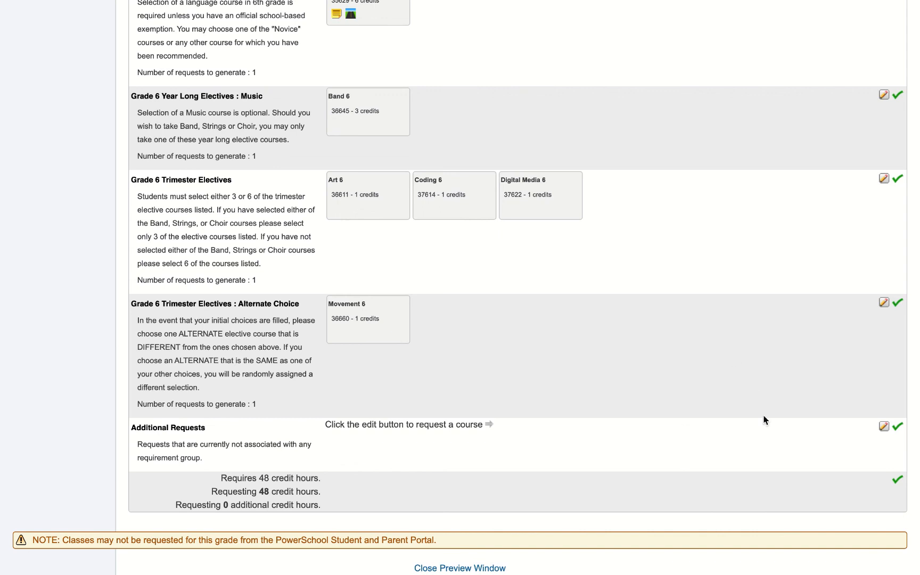
mouse_move(805, 524)
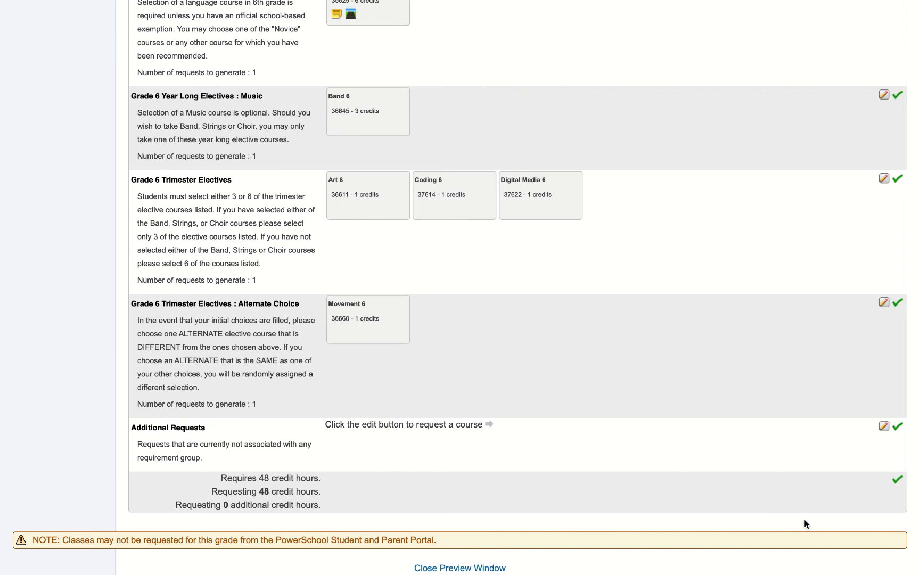